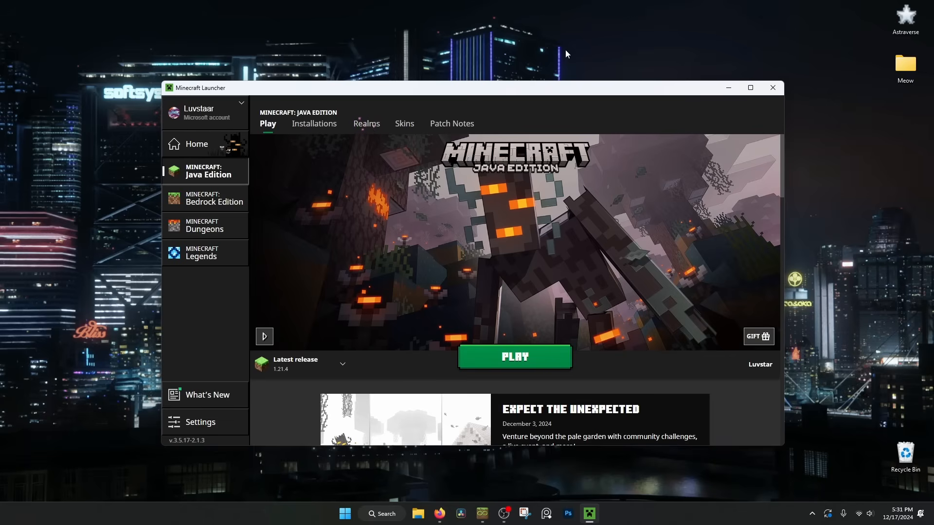
pyautogui.moveTo(602, 60)
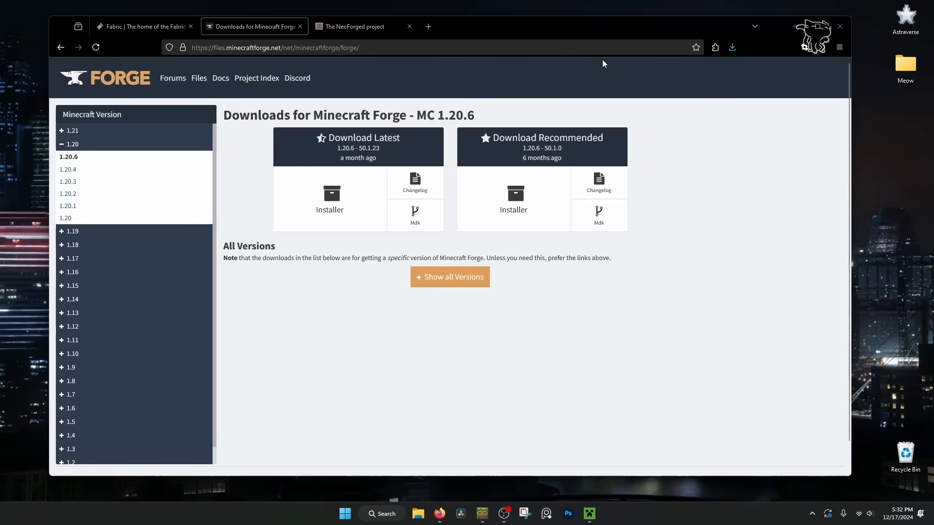
pyautogui.moveTo(677, 85)
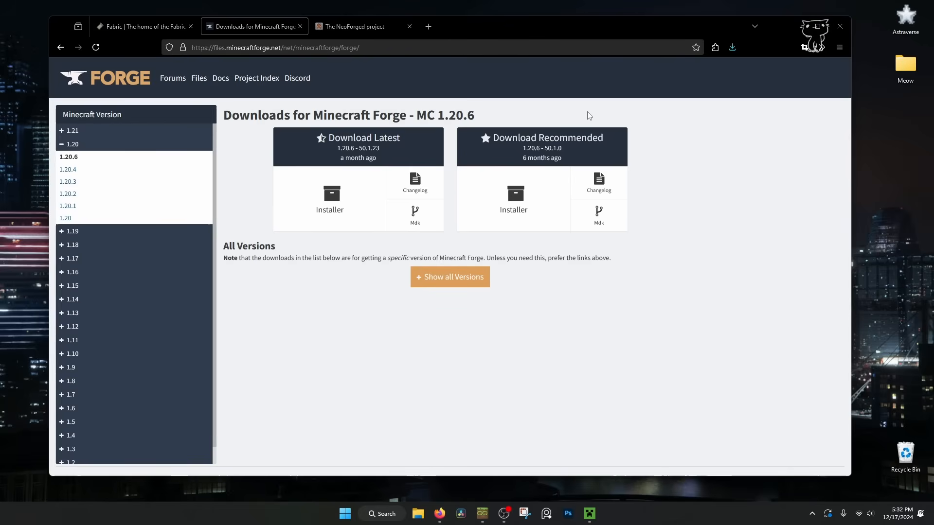
pyautogui.moveTo(248, 61)
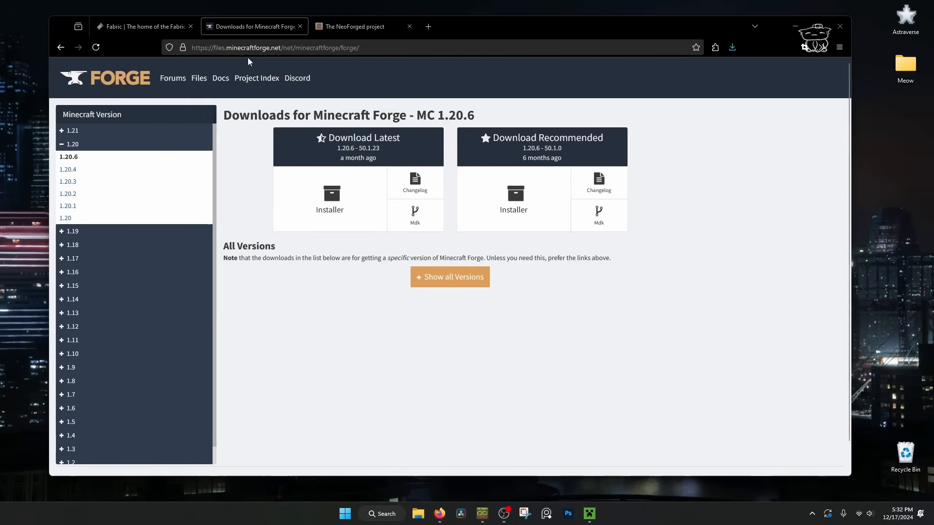
# Step: Download the latest forge-1.20.1-47.3.0 installer jar from the Forge 1.20.1 downloads page
pyautogui.click(352, 26)
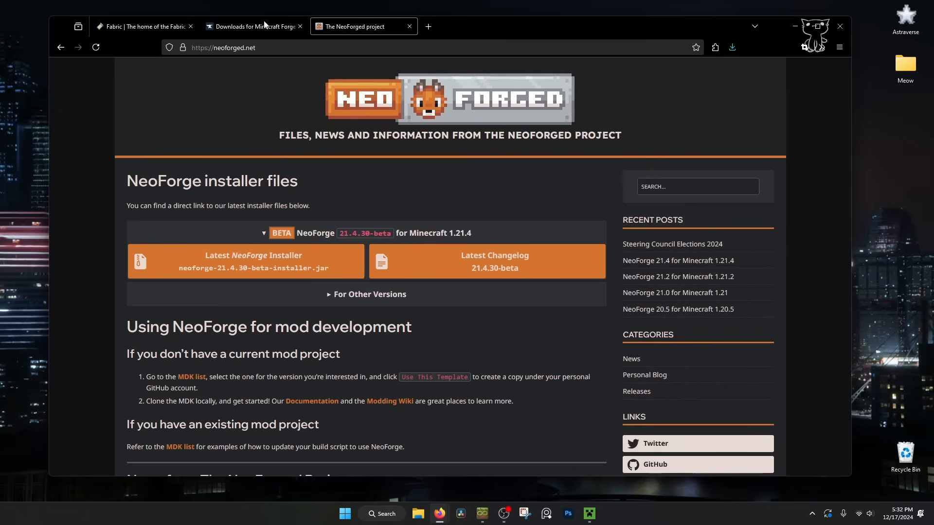
pyautogui.click(253, 26)
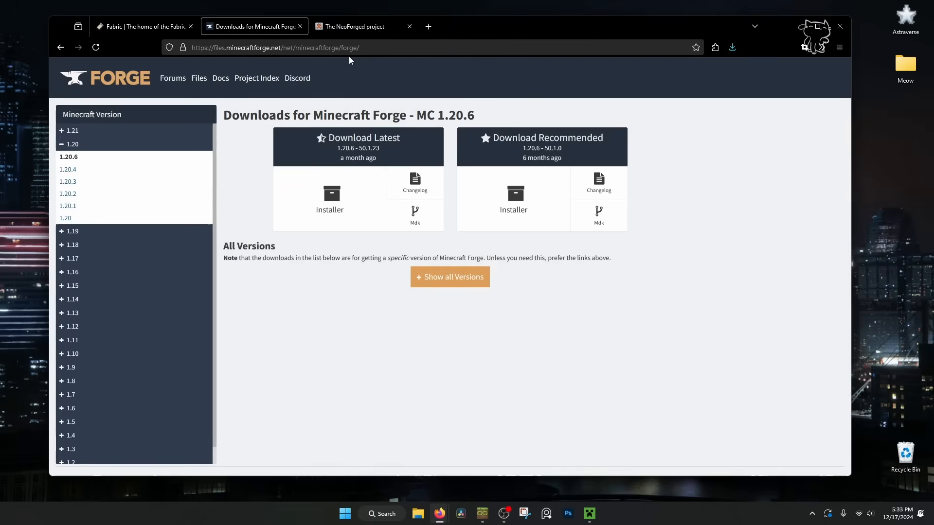
pyautogui.moveTo(519, 75)
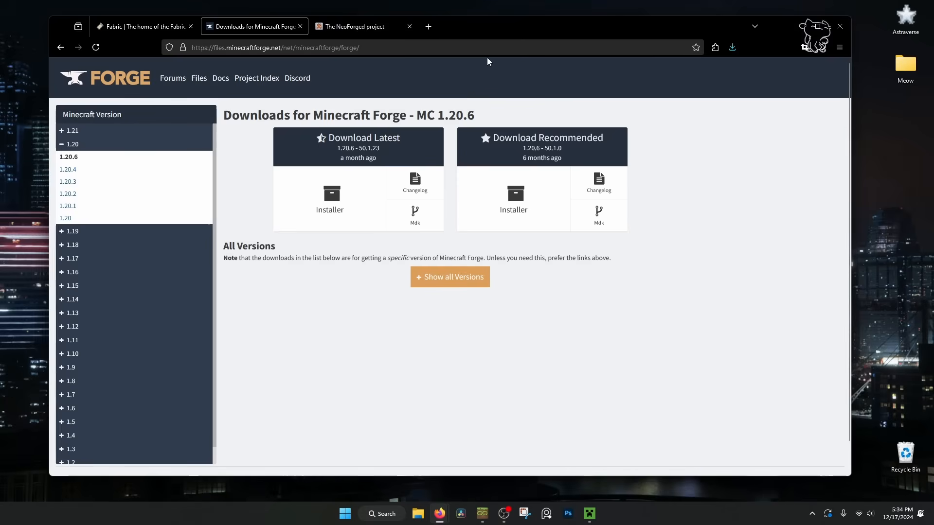
pyautogui.moveTo(494, 76)
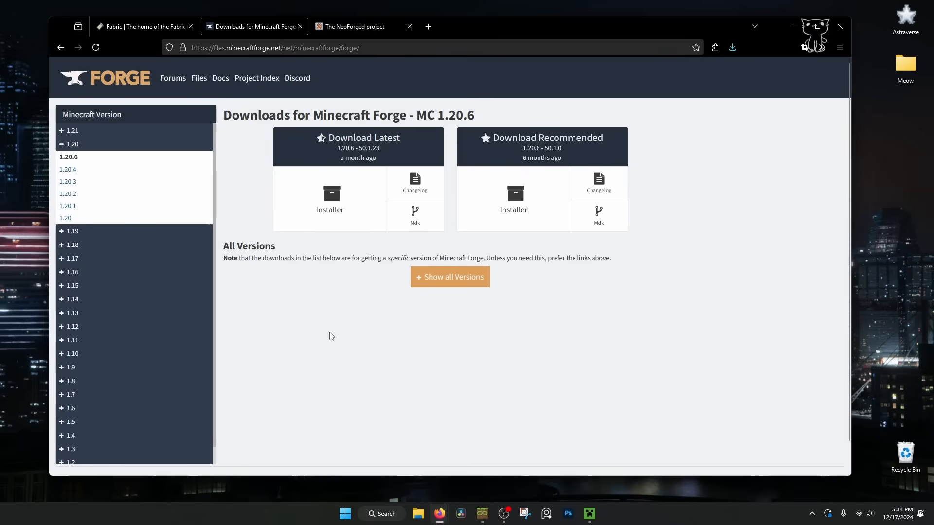
pyautogui.click(67, 206)
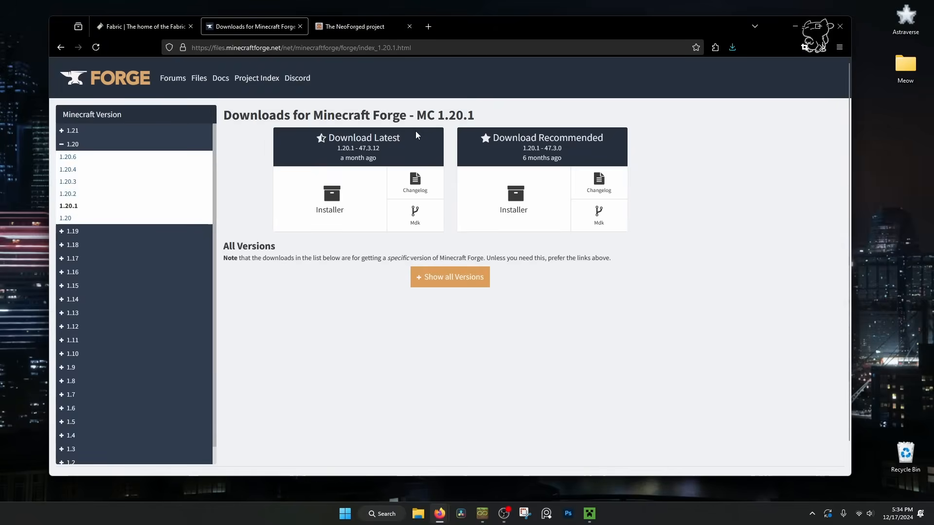
pyautogui.moveTo(330, 199)
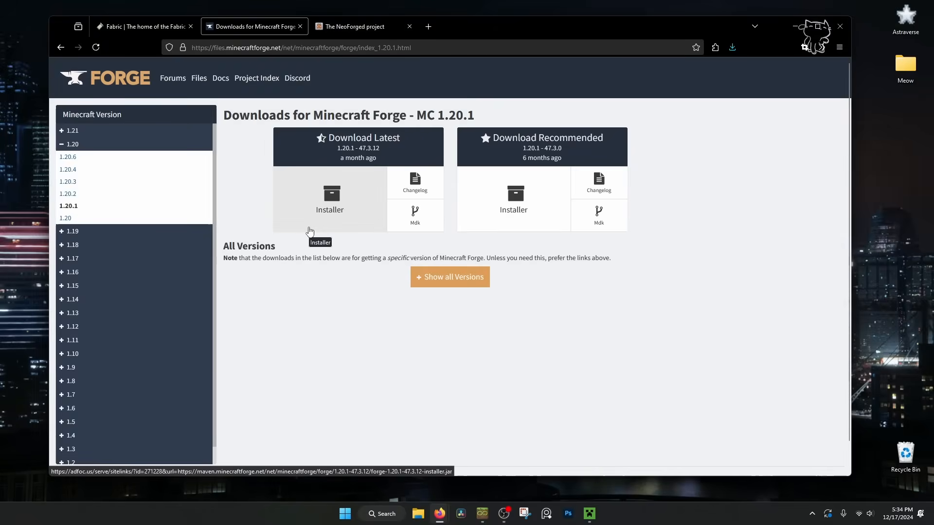
pyautogui.click(330, 200)
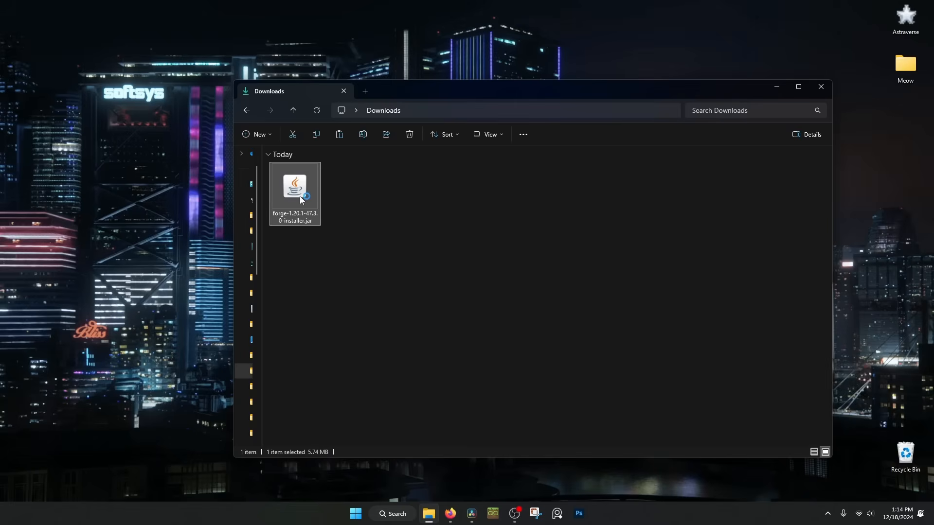
# Step: Run the downloaded Forge installer jar and install the 1.20.1-47.3.0 client to the default folder
pyautogui.doubleClick(294, 188)
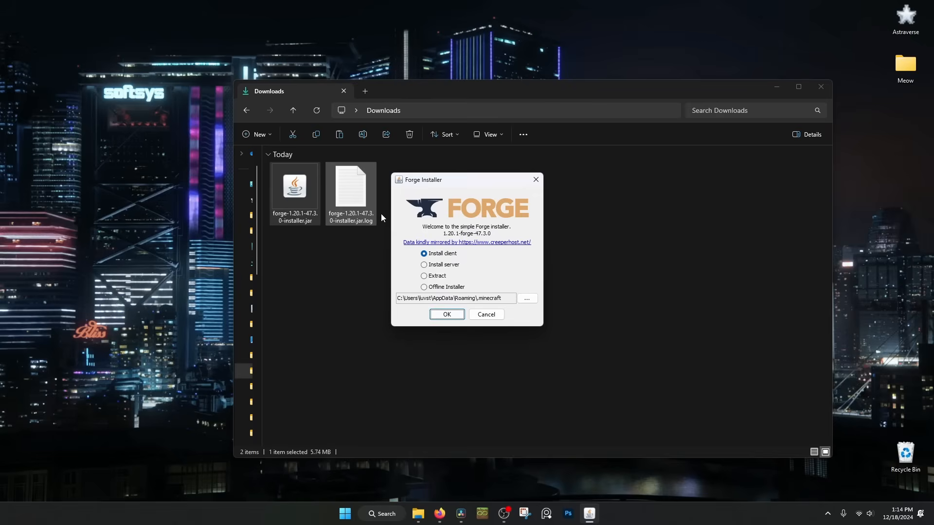
pyautogui.click(447, 314)
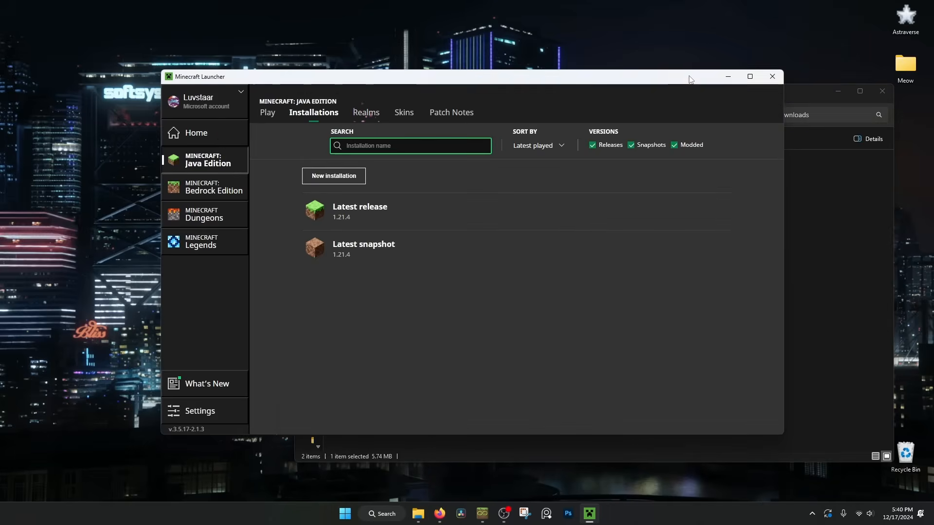
pyautogui.moveTo(803, 81)
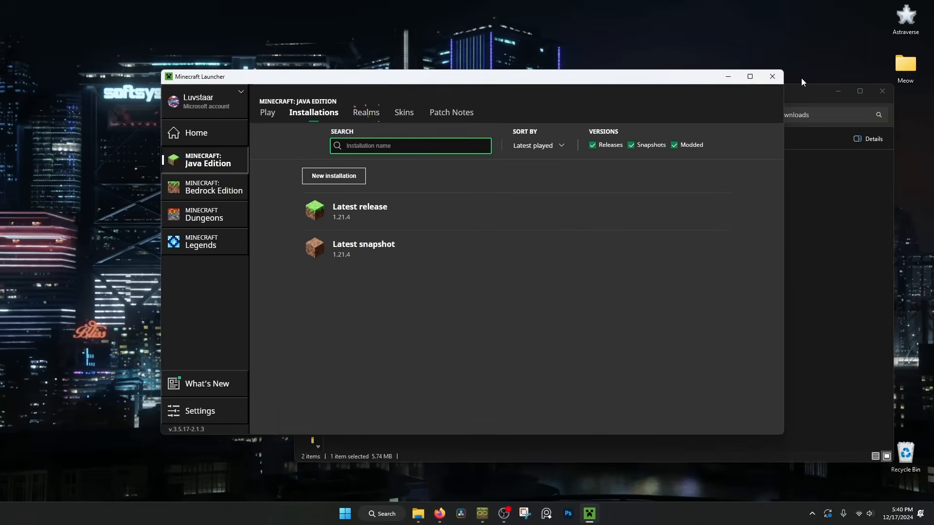
# Step: Create a new installation named forge for 1.20.1-forge-47.3.0
pyautogui.click(267, 113)
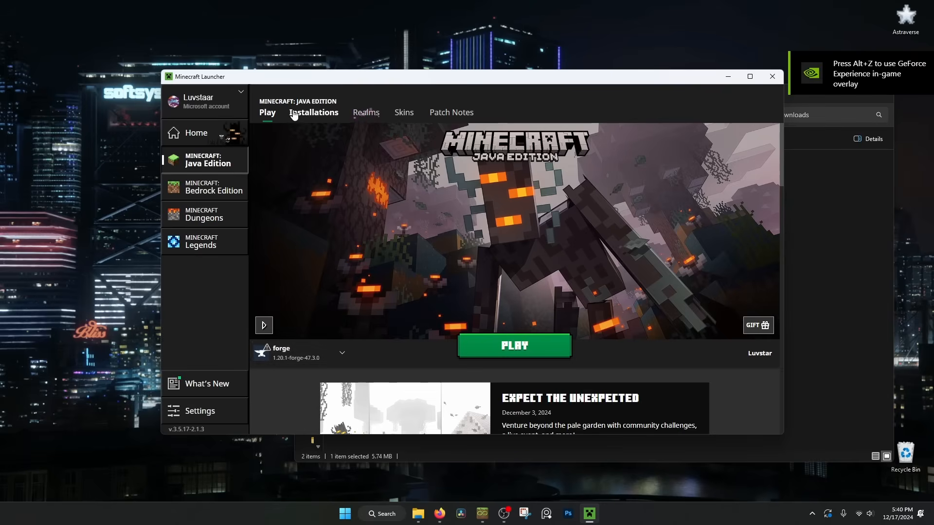
pyautogui.click(313, 113)
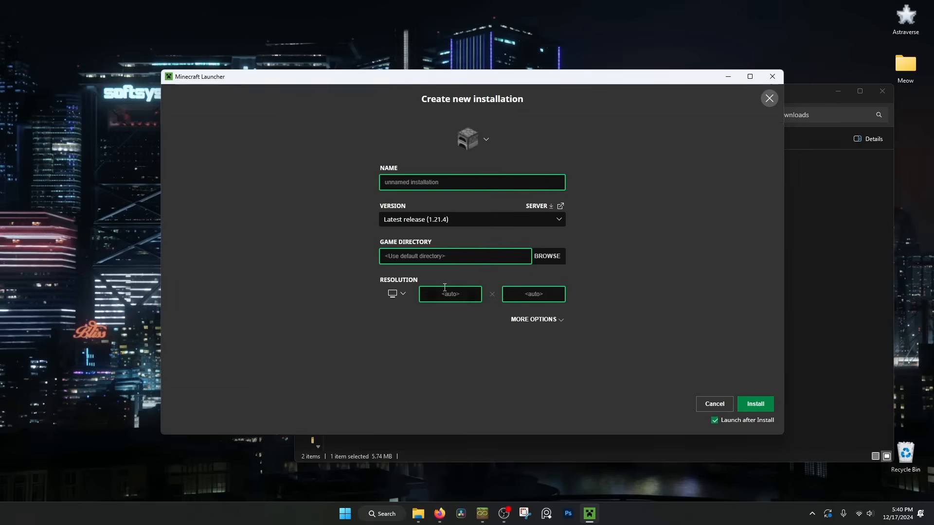
pyautogui.write('forge')
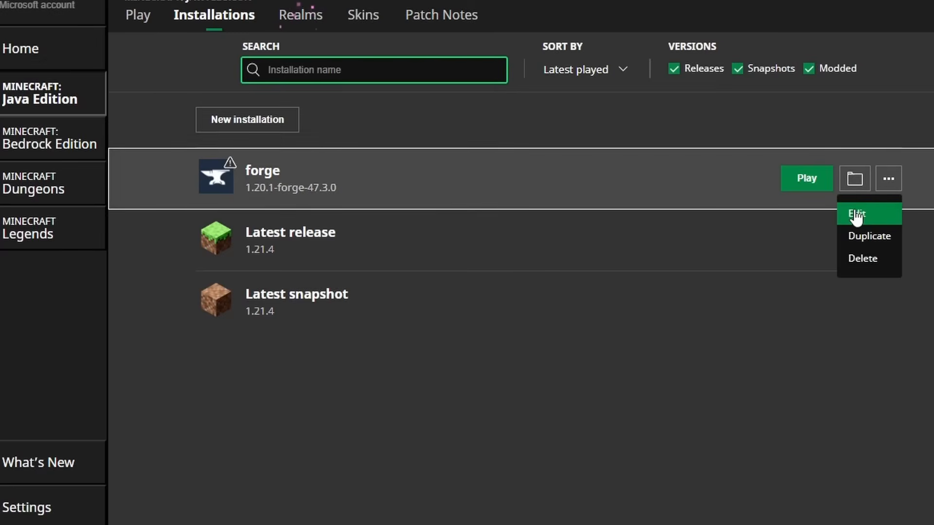
pyautogui.click(858, 214)
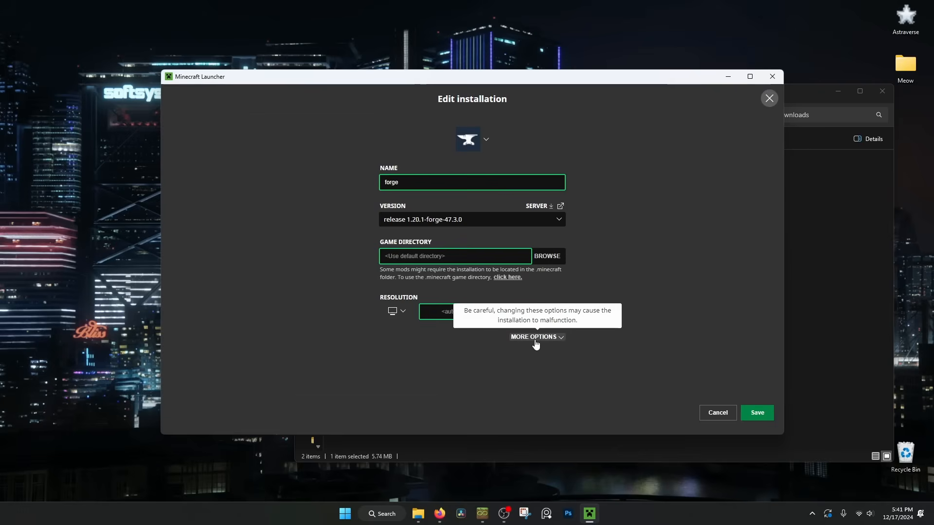
pyautogui.click(536, 336)
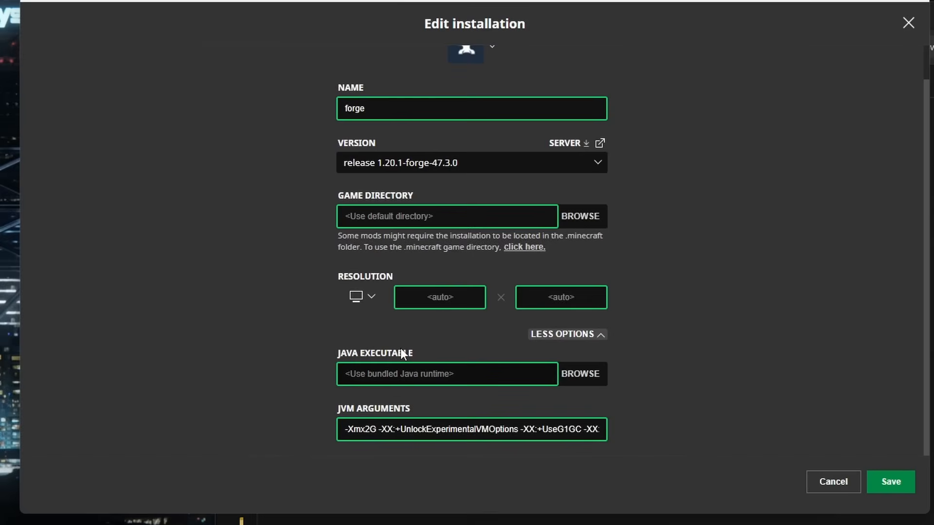
pyautogui.moveTo(414, 362)
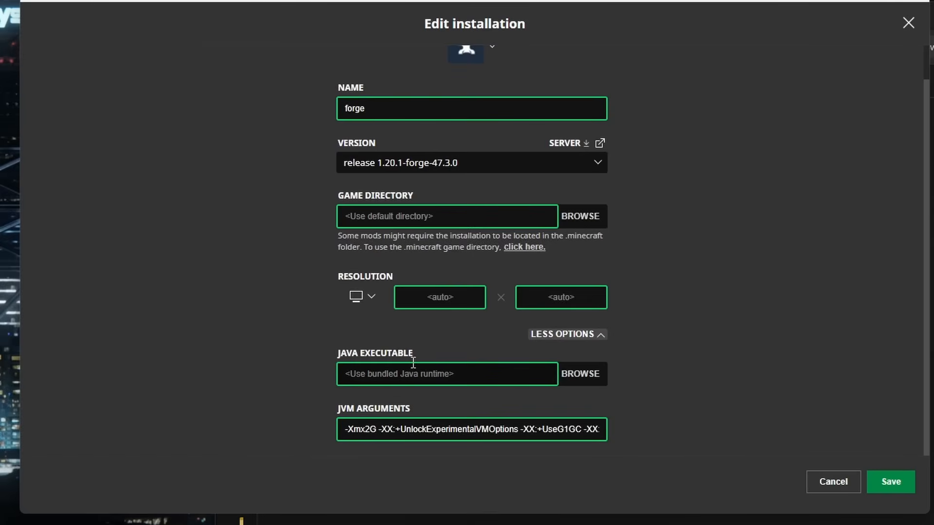
pyautogui.moveTo(494, 398)
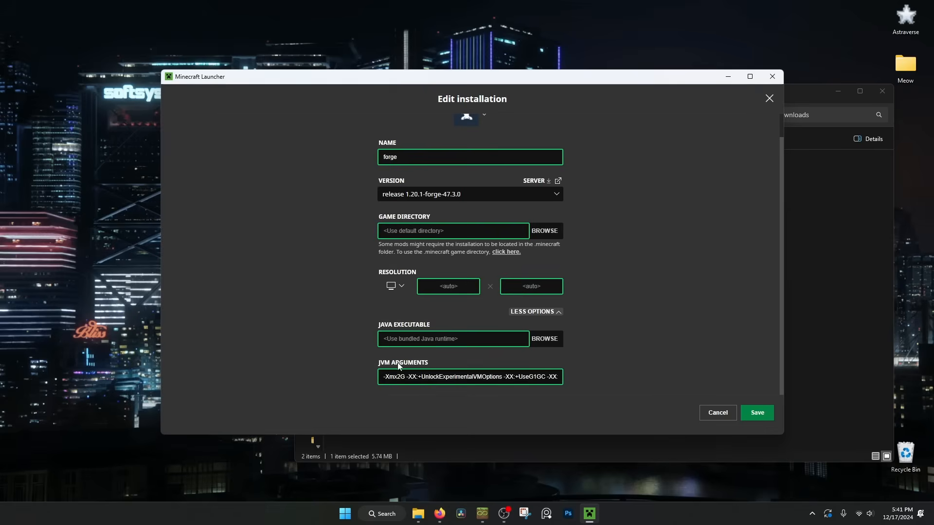
pyautogui.moveTo(418, 357)
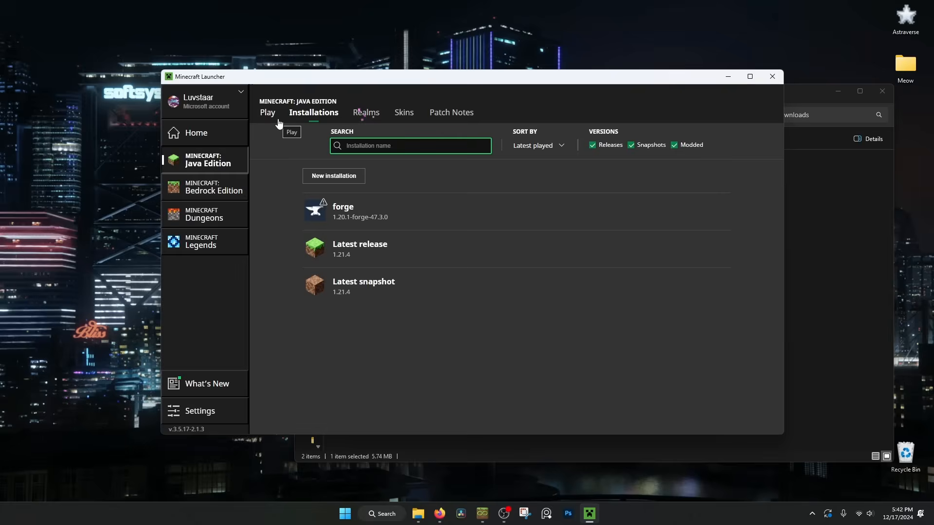
# Step: Start the forge 1.20.1 installation from the Play page, then close the Minecraft Forge window
pyautogui.click(267, 113)
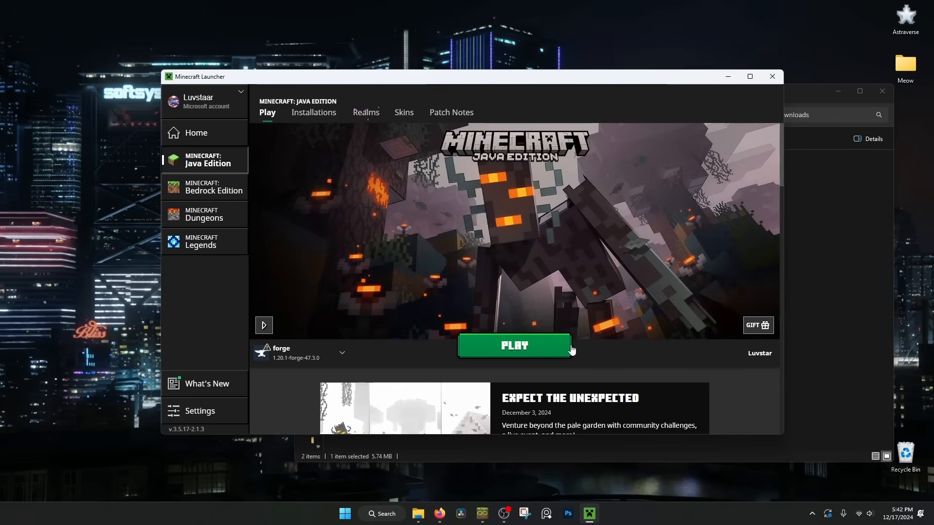
pyautogui.click(514, 346)
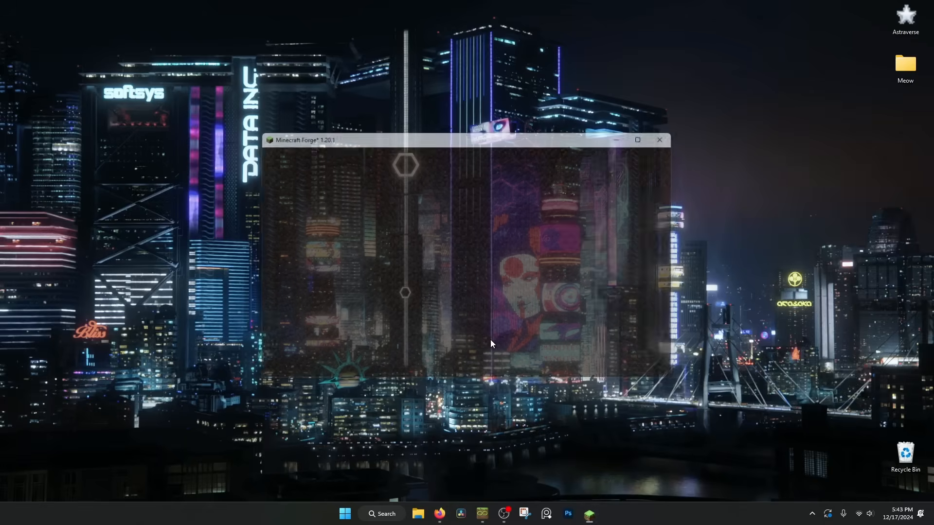
pyautogui.click(659, 139)
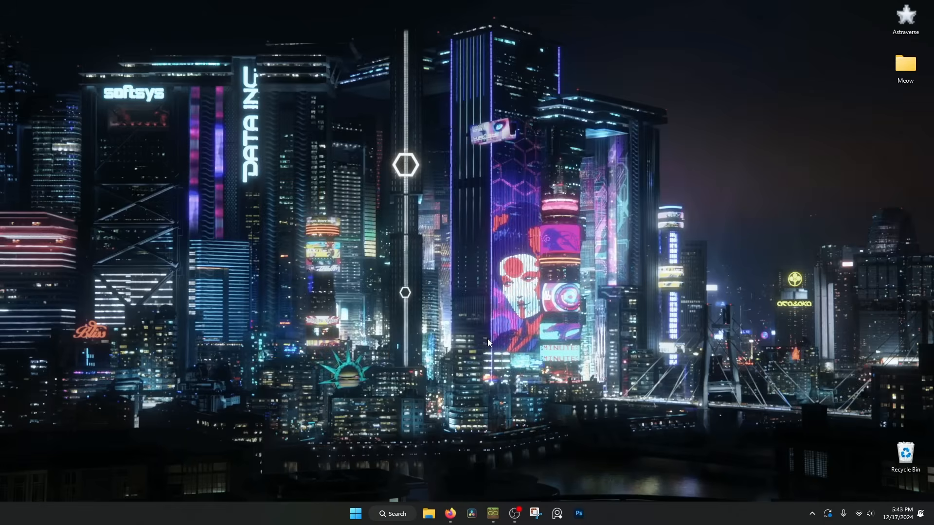
pyautogui.click(449, 513)
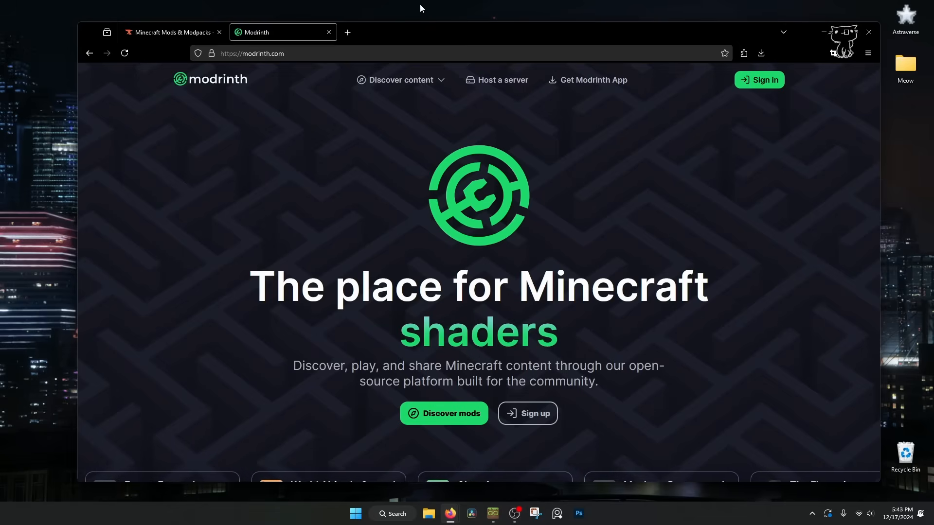
# Step: Search CurseForge for farmer's delight and show the Farmer's Delight files list
pyautogui.click(173, 32)
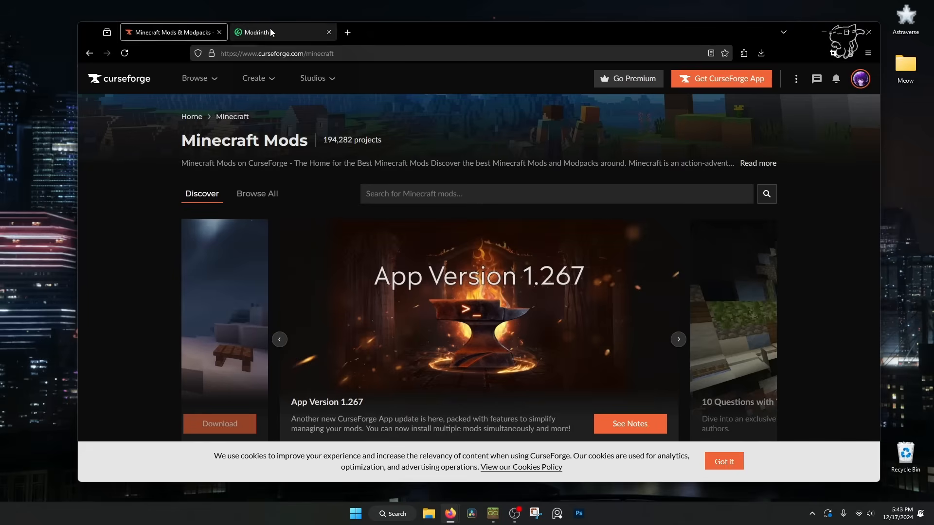
pyautogui.click(280, 32)
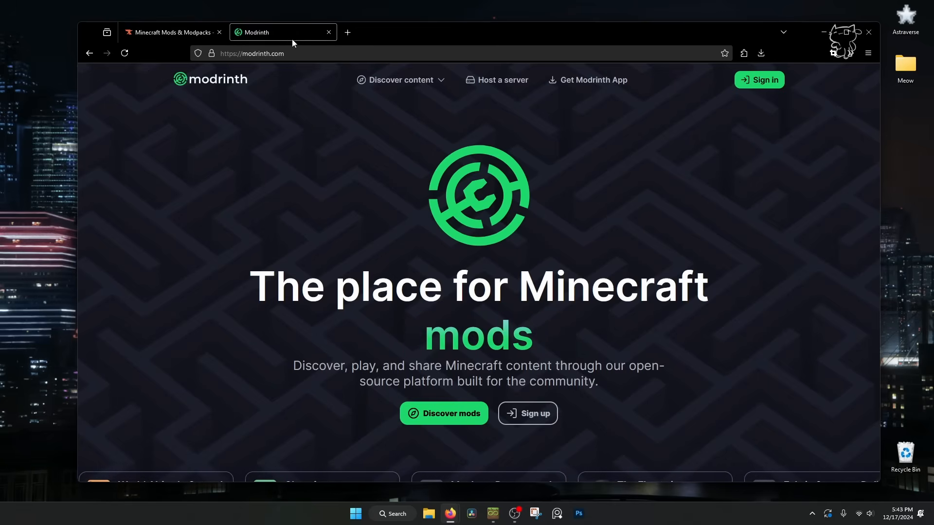
pyautogui.click(174, 32)
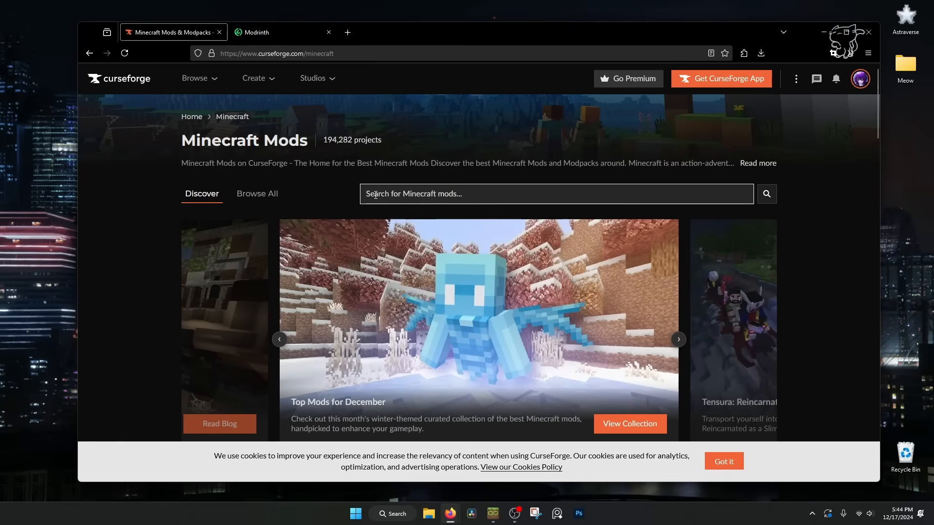
pyautogui.write("farmer's delight")
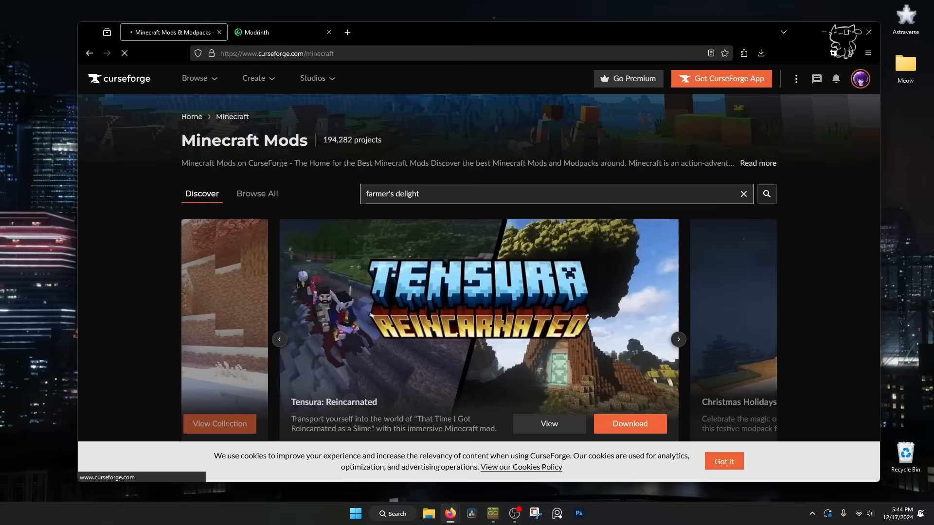
pyautogui.click(766, 194)
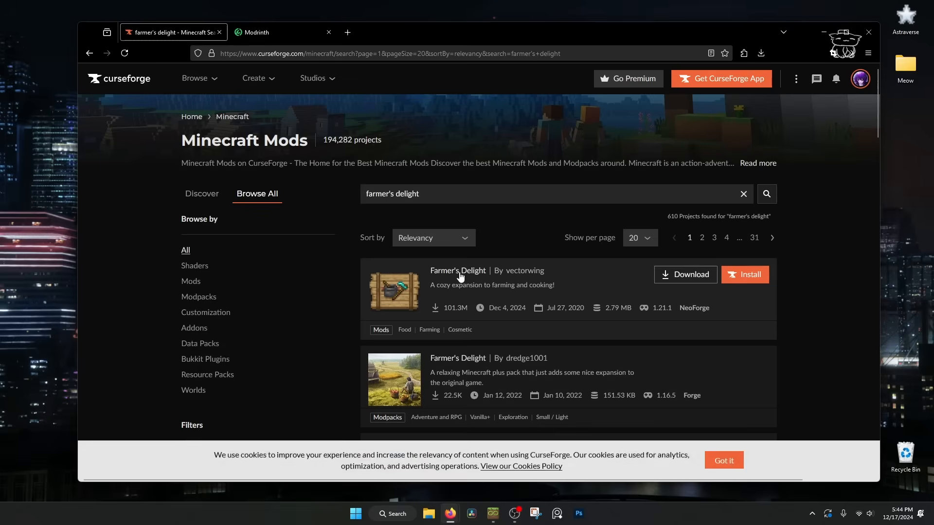
pyautogui.click(459, 271)
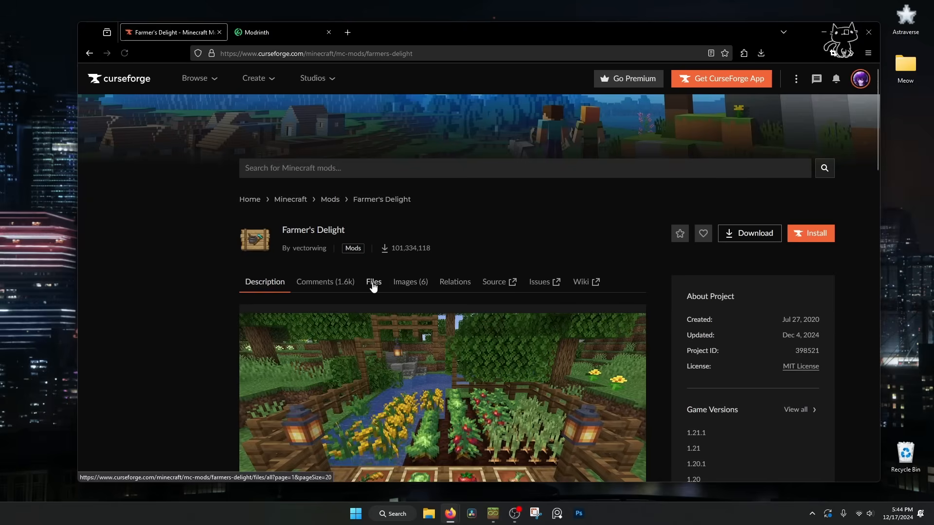
pyautogui.scroll(-3)
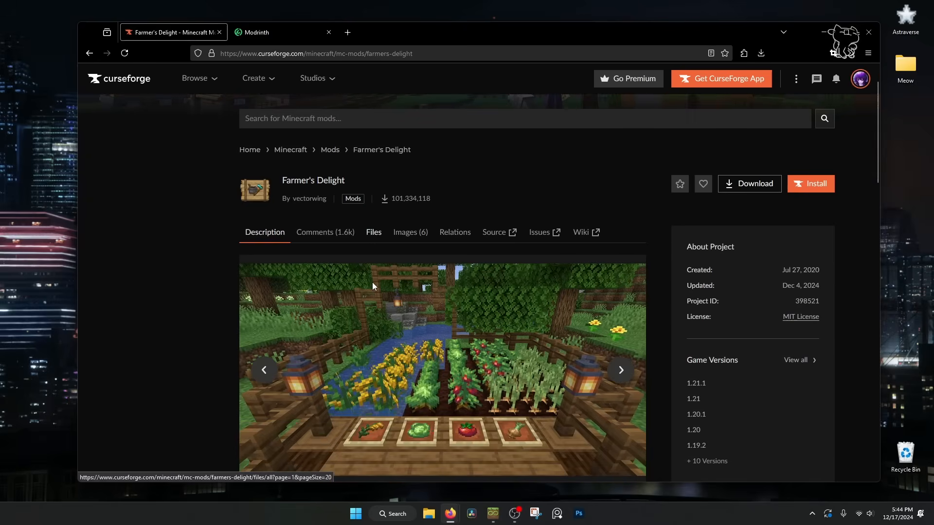
pyautogui.click(373, 232)
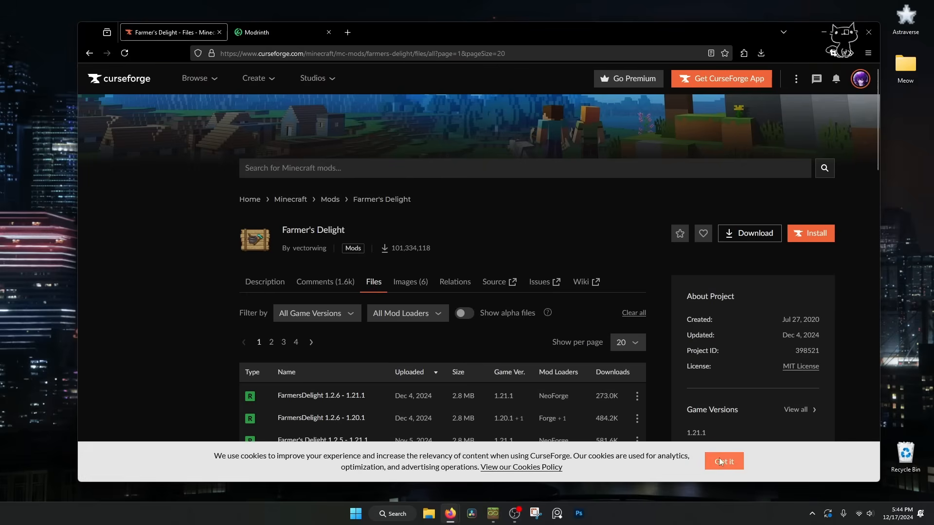
pyautogui.click(723, 462)
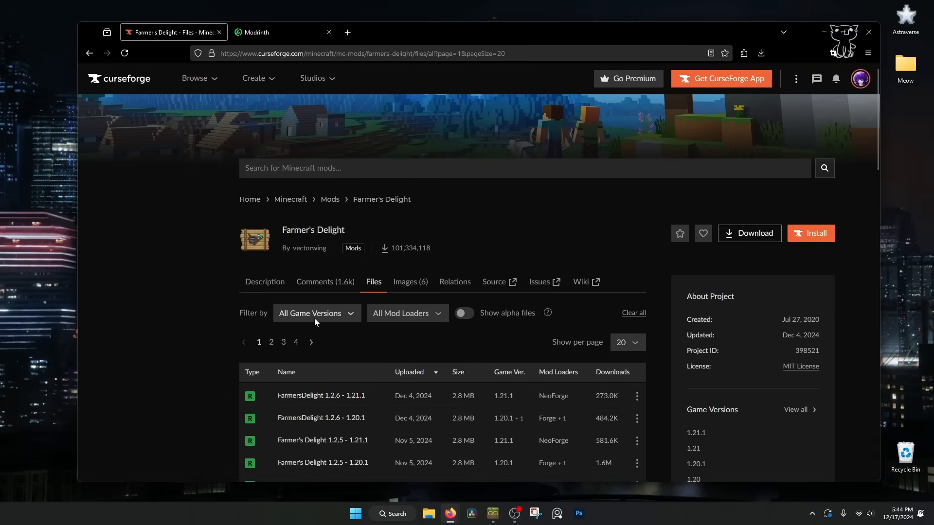
# Step: Filter the files to Forge and 1.20.1, then download FarmersDelight 1.2.6 - 1.20.1
pyautogui.click(407, 312)
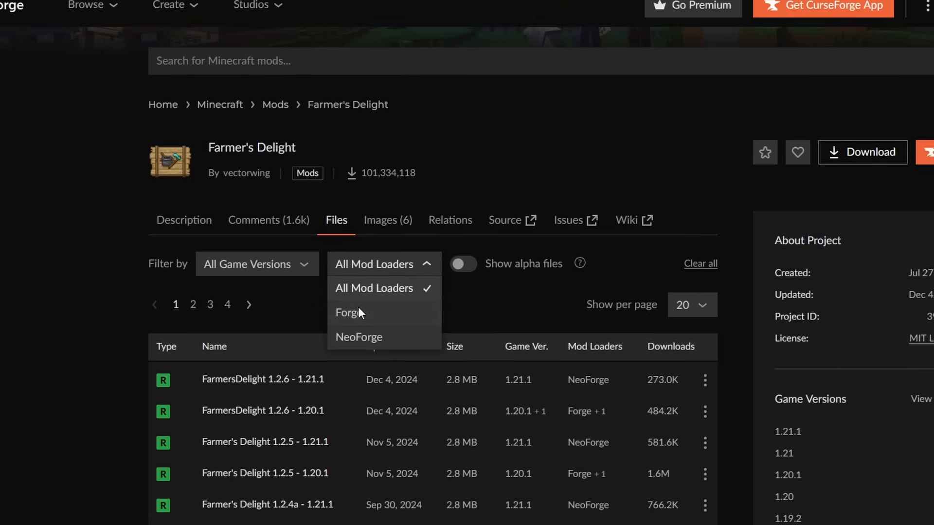
pyautogui.click(347, 313)
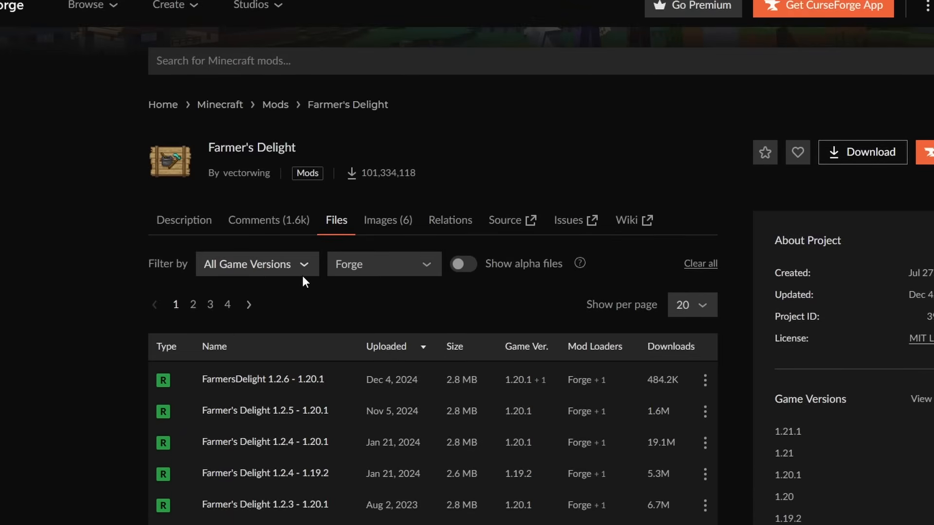
pyautogui.click(256, 264)
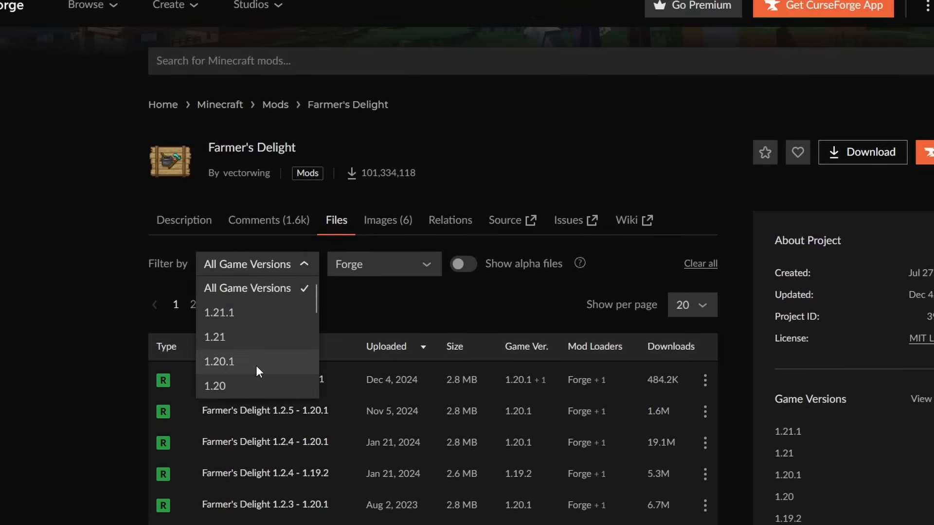
pyautogui.click(219, 362)
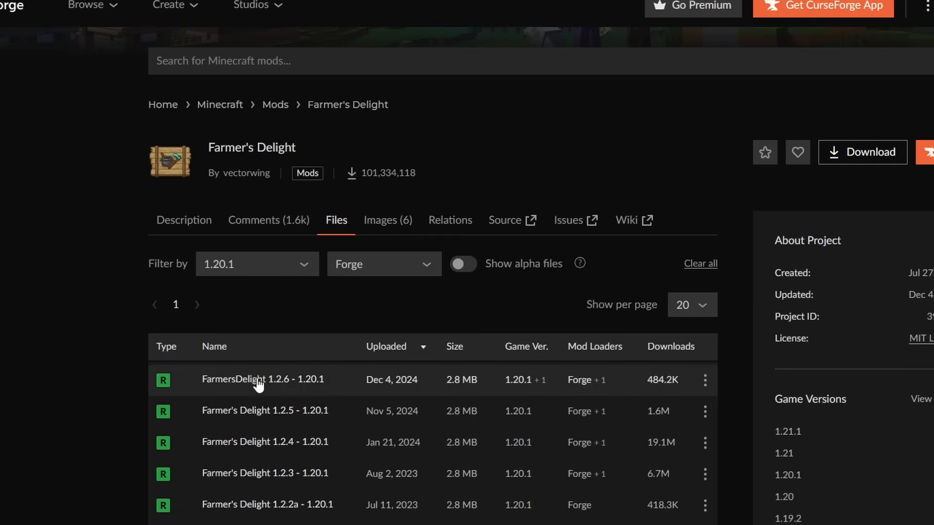
pyautogui.moveTo(245, 378)
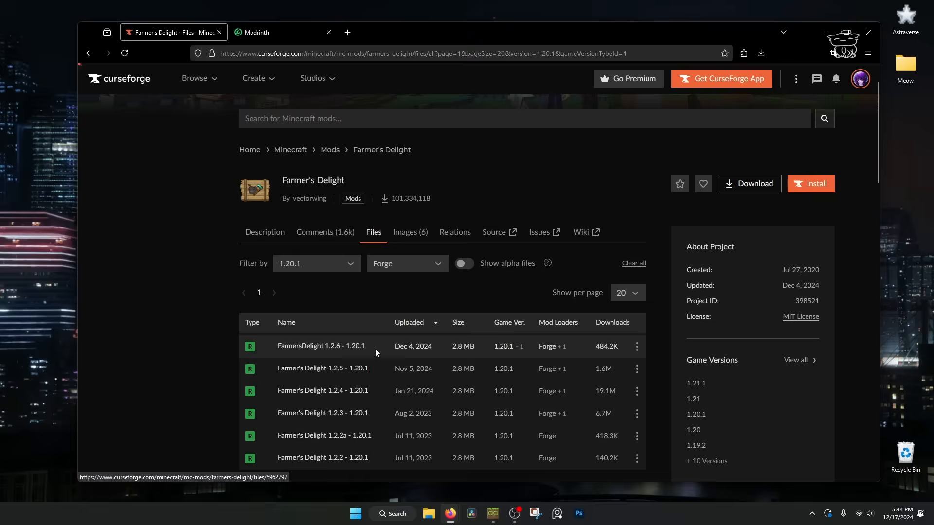
pyautogui.click(321, 347)
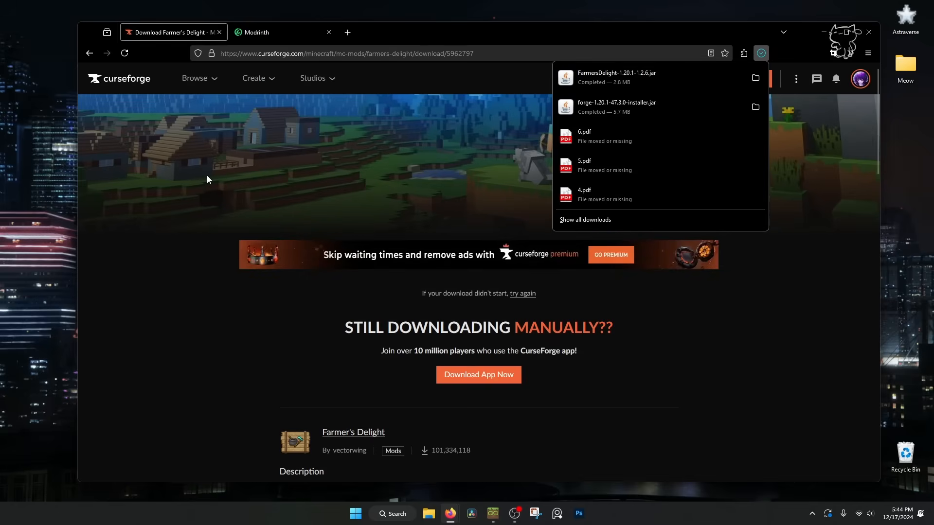
# Step: Search Modrinth mods for simple hats and filter its versions to Forge on 1.20.1
pyautogui.click(281, 32)
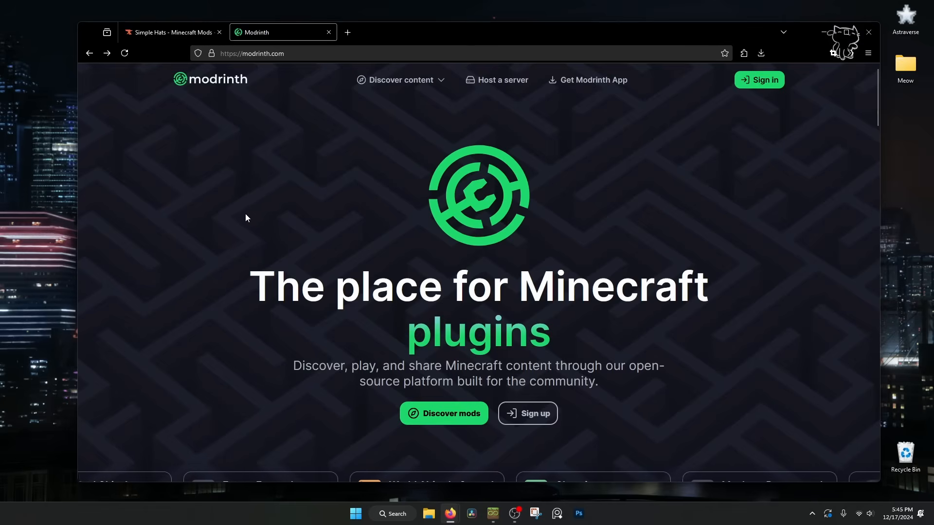
pyautogui.click(400, 80)
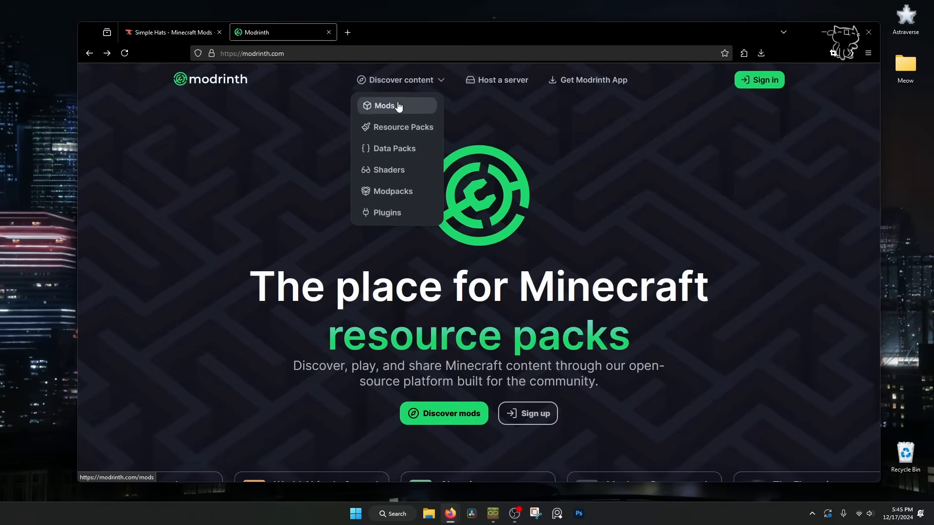
pyautogui.click(384, 105)
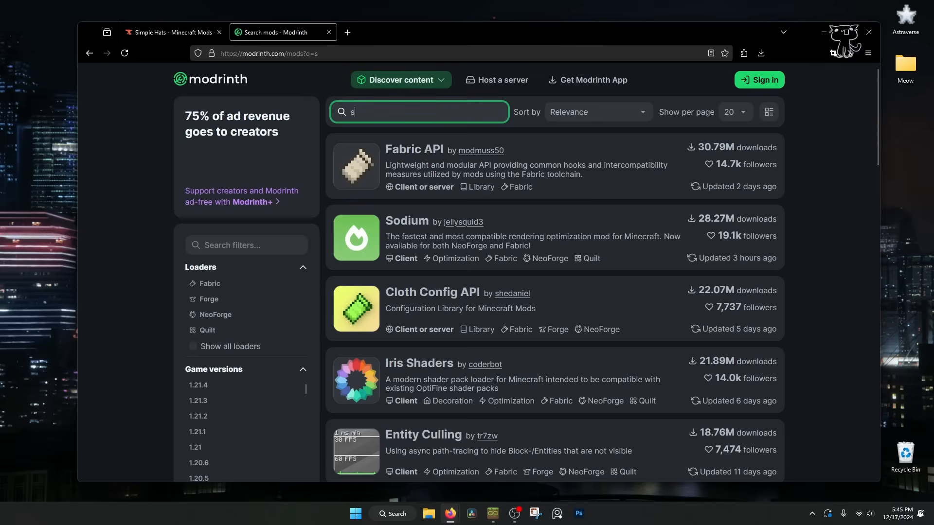
pyautogui.write('imple hats')
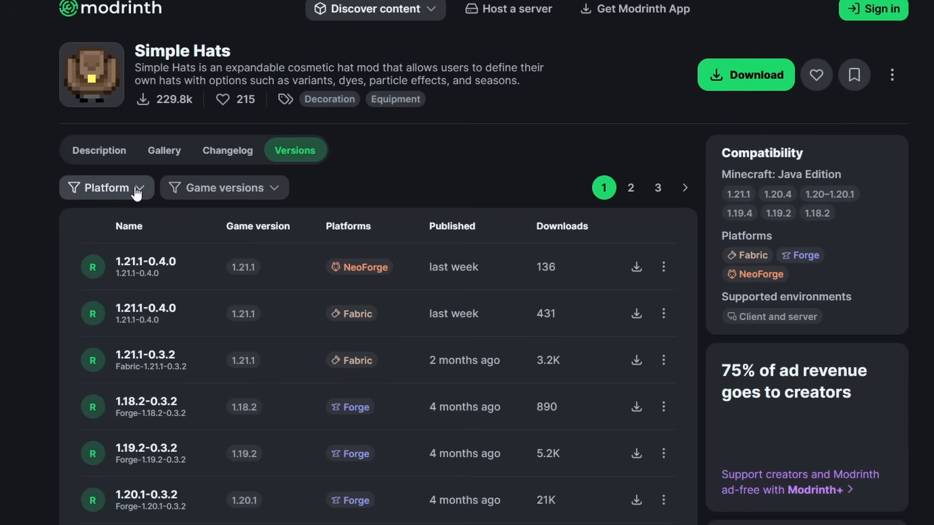
pyautogui.click(106, 188)
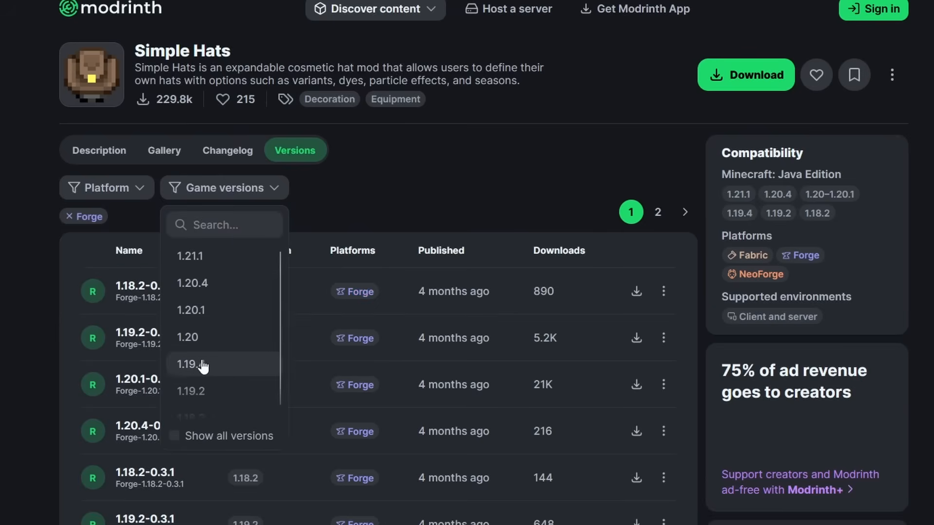
pyautogui.click(190, 309)
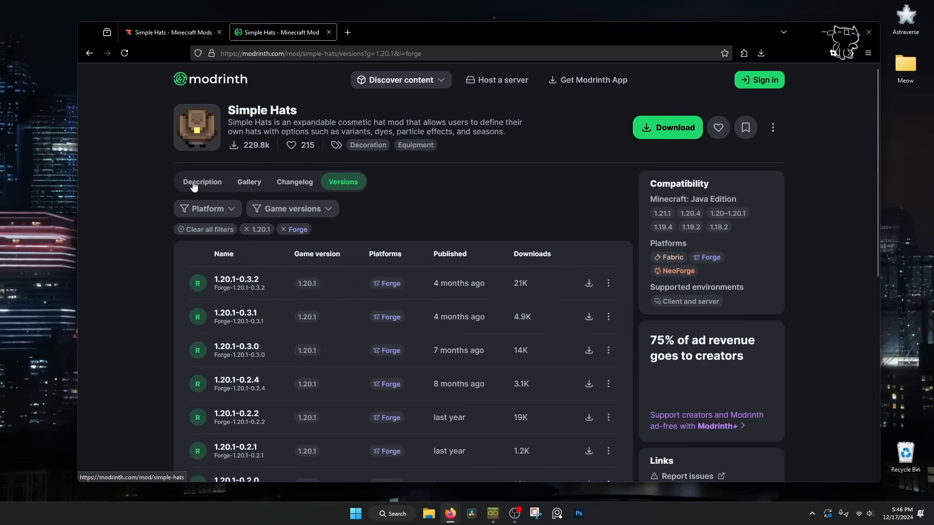
# Step: Read the Simple Hats description down to the Forge 1.20.4-and-below dependencies requiring Curios
pyautogui.click(203, 182)
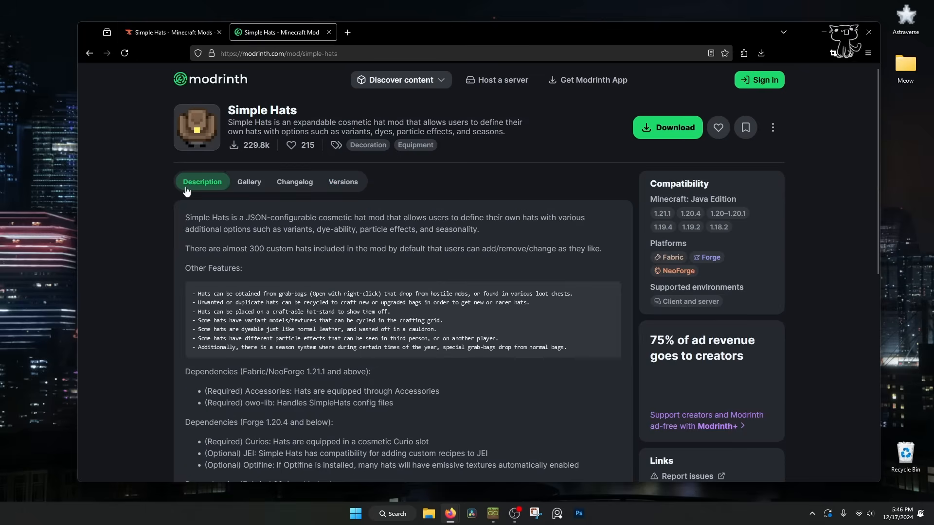
pyautogui.moveTo(370, 260)
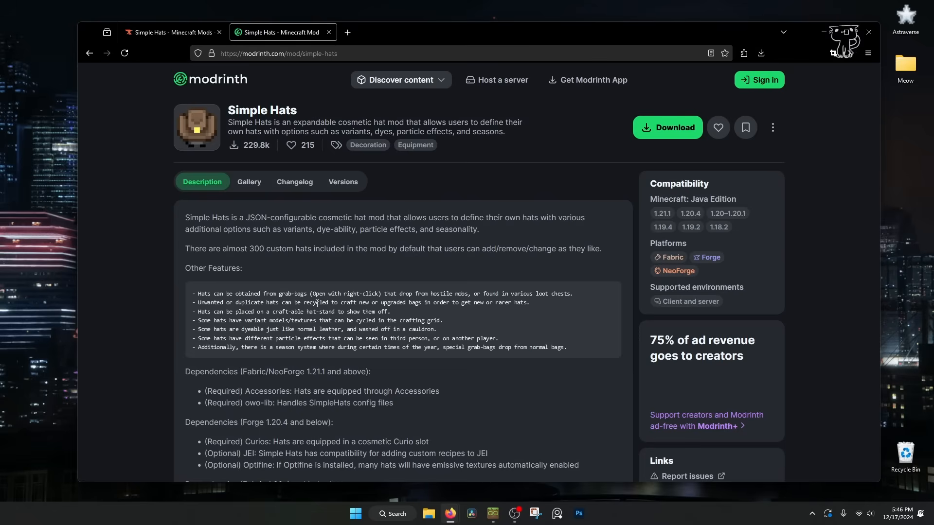
pyautogui.moveTo(308, 303)
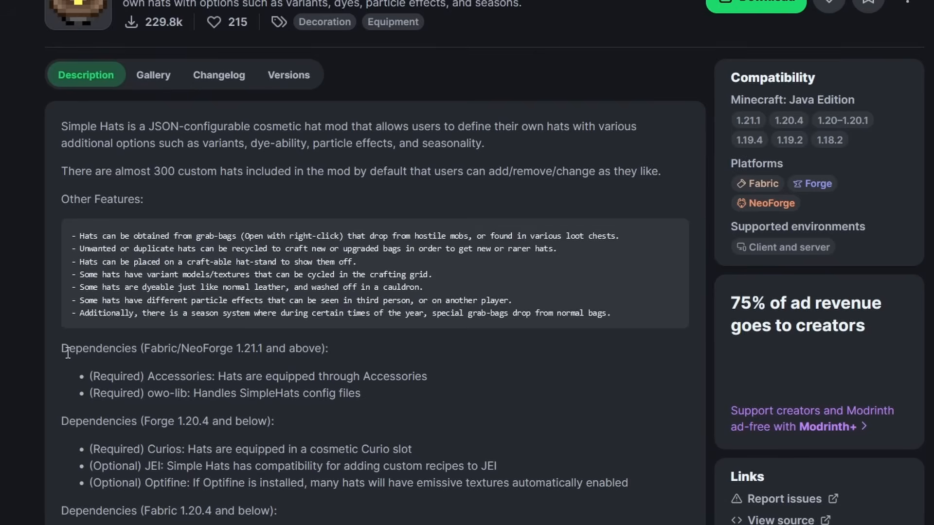
pyautogui.moveTo(62, 348); pyautogui.dragTo(173, 348)
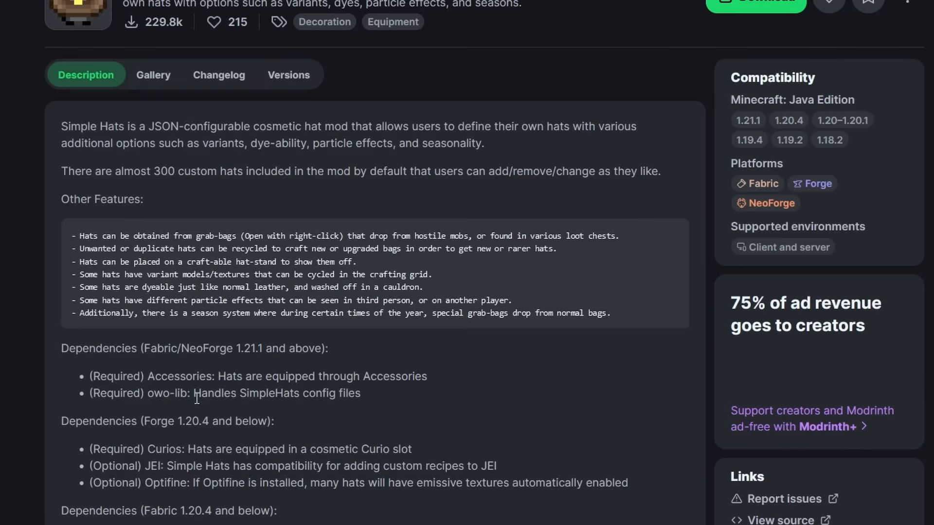
pyautogui.scroll(-3)
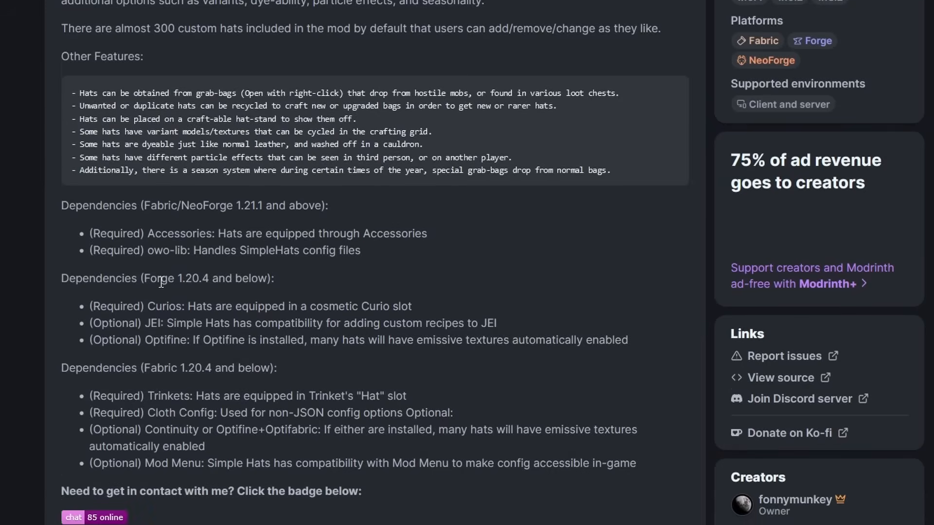
pyautogui.moveTo(169, 305)
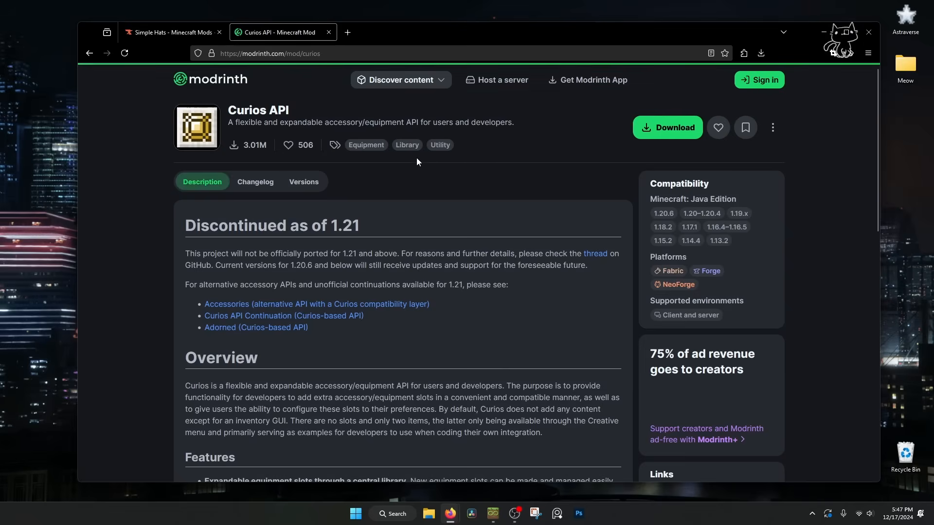
# Step: Show the Curios API versions filtered to Forge 1.20.1 for the 5.11.0+1.20.1 file
pyautogui.click(304, 182)
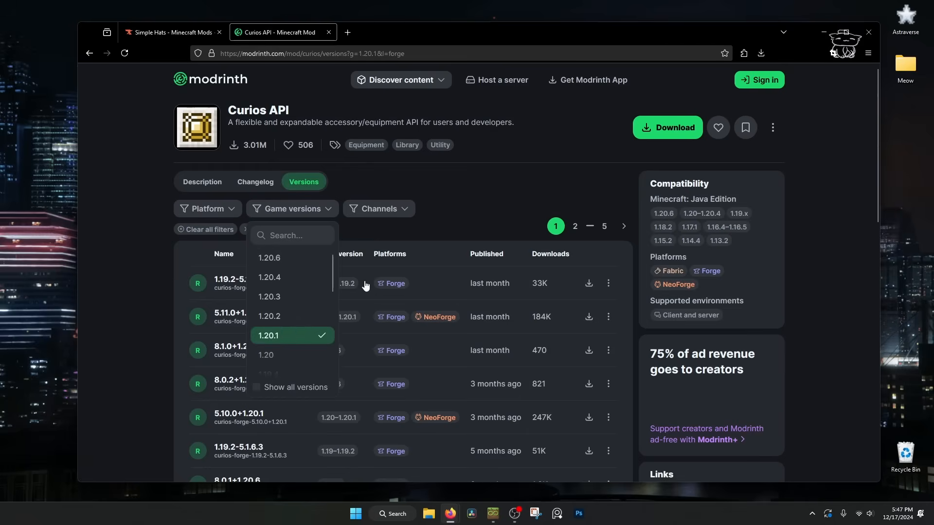
pyautogui.click(588, 283)
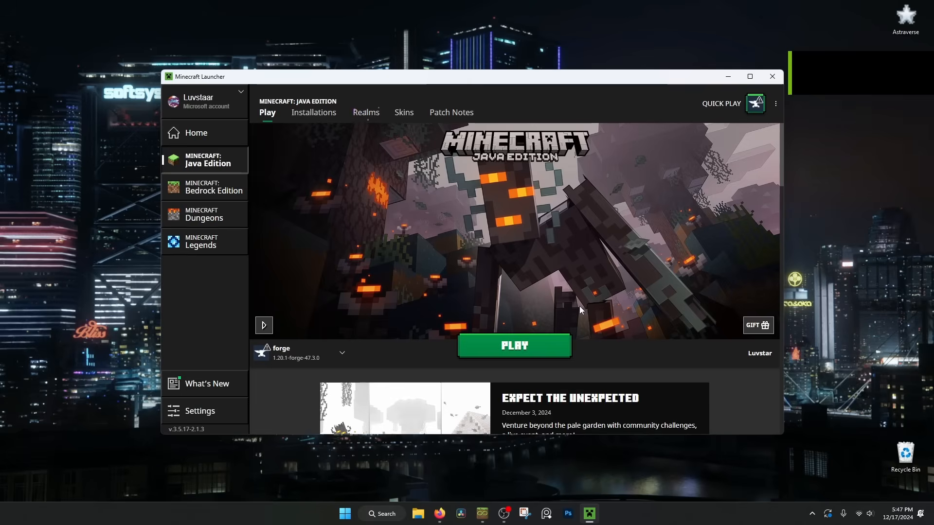
# Step: Show the Installations list with the forge 1.20.1-forge-47.3.0 profile
pyautogui.click(315, 113)
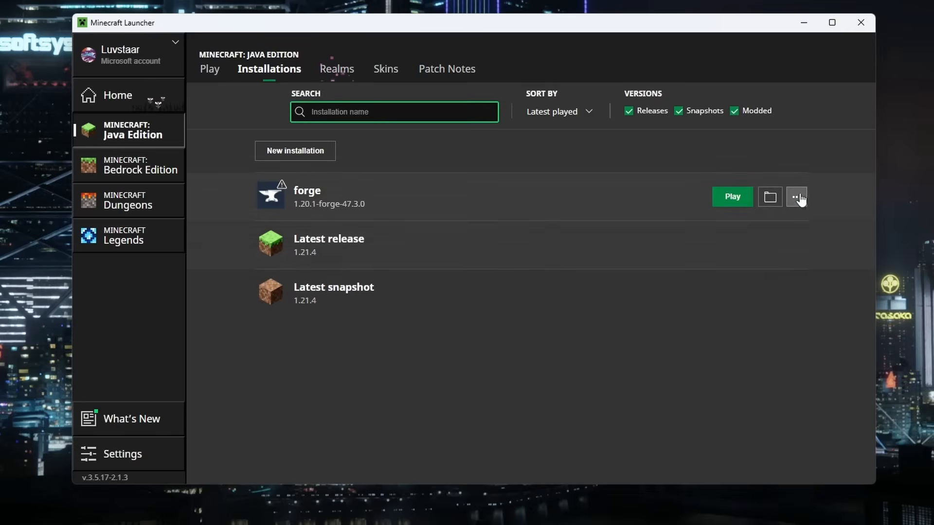
pyautogui.moveTo(771, 197)
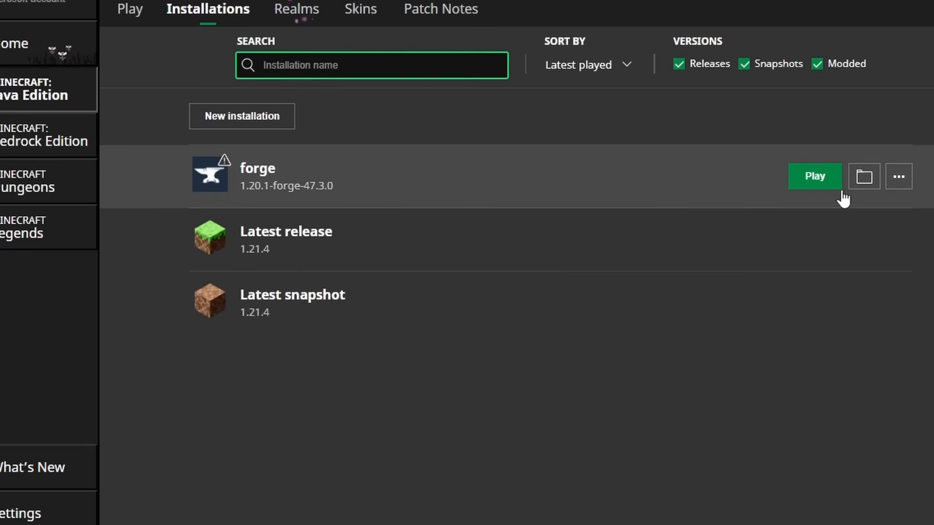
pyautogui.moveTo(864, 176)
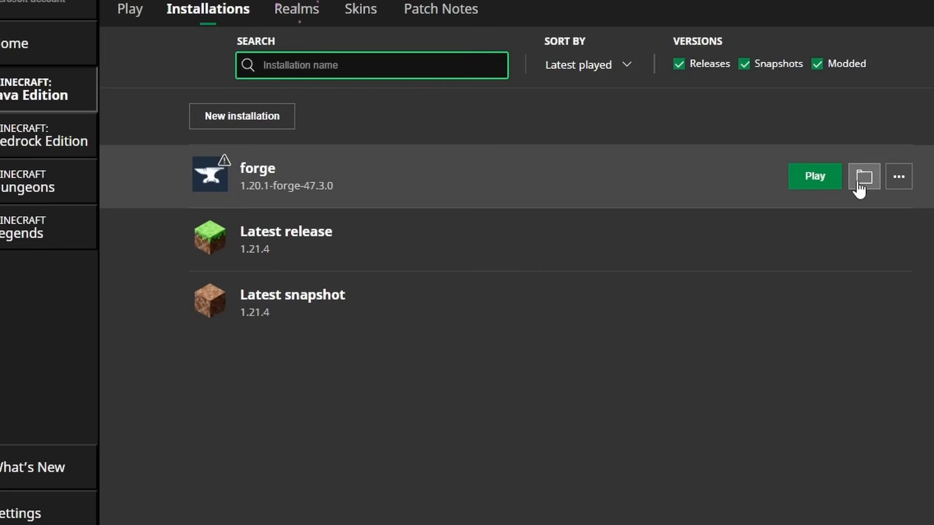
# Step: Show the forge installation's game folder with its mods folder beside Downloads
pyautogui.click(863, 176)
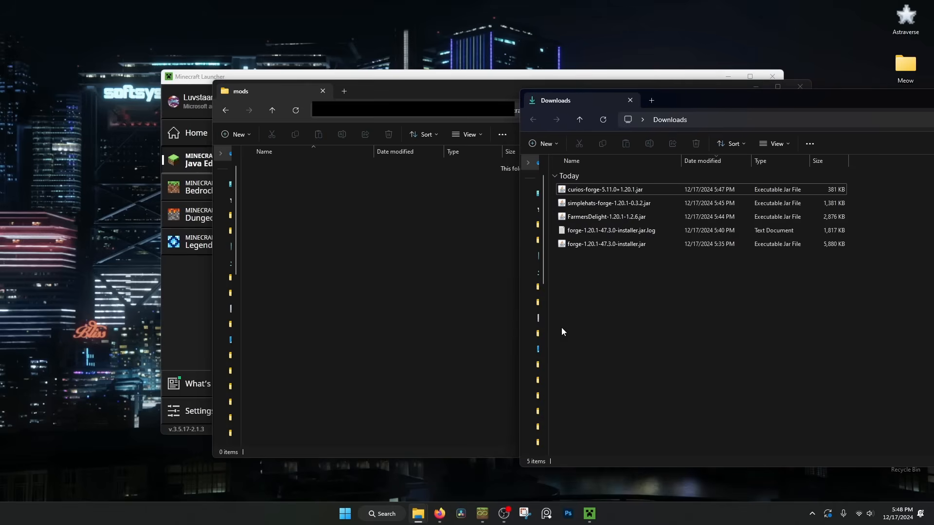
pyautogui.moveTo(553, 221)
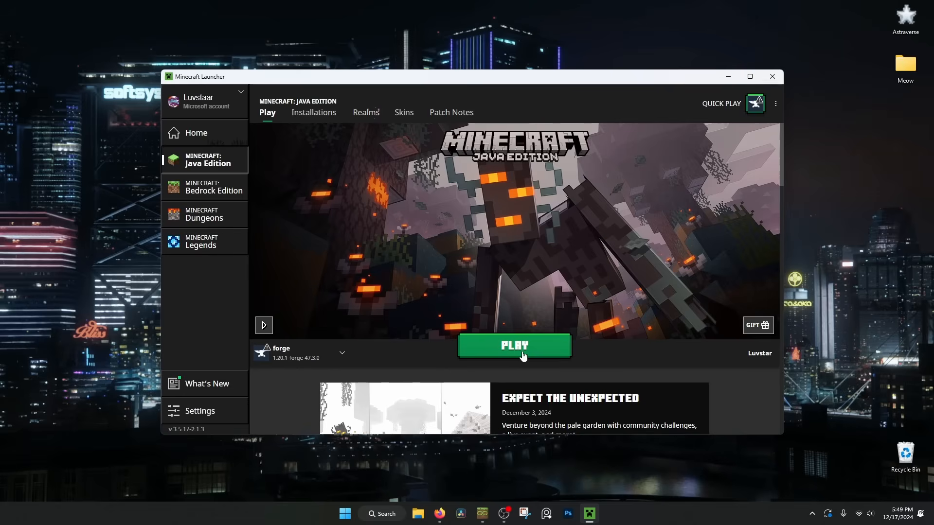
# Step: Launch the forge 1.20.1 profile into the Forge 47.3.0 title screen
pyautogui.click(514, 347)
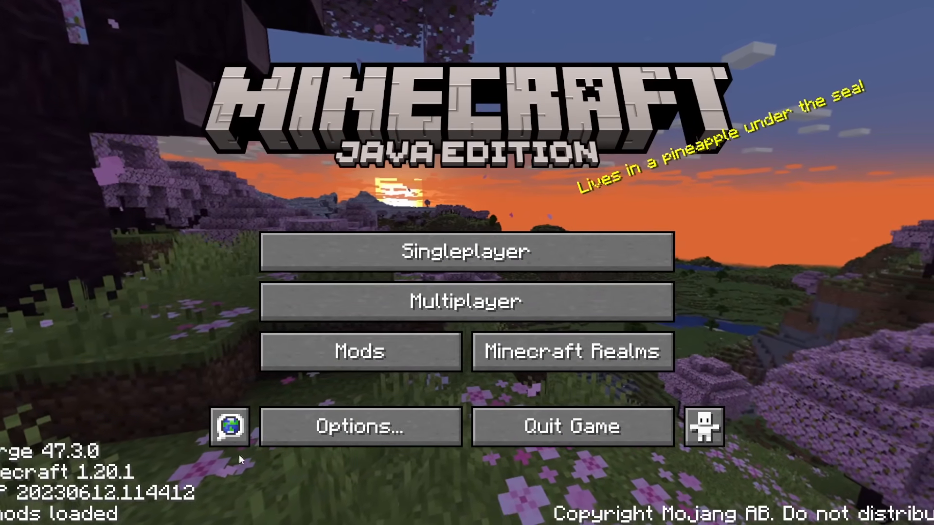
pyautogui.click(359, 351)
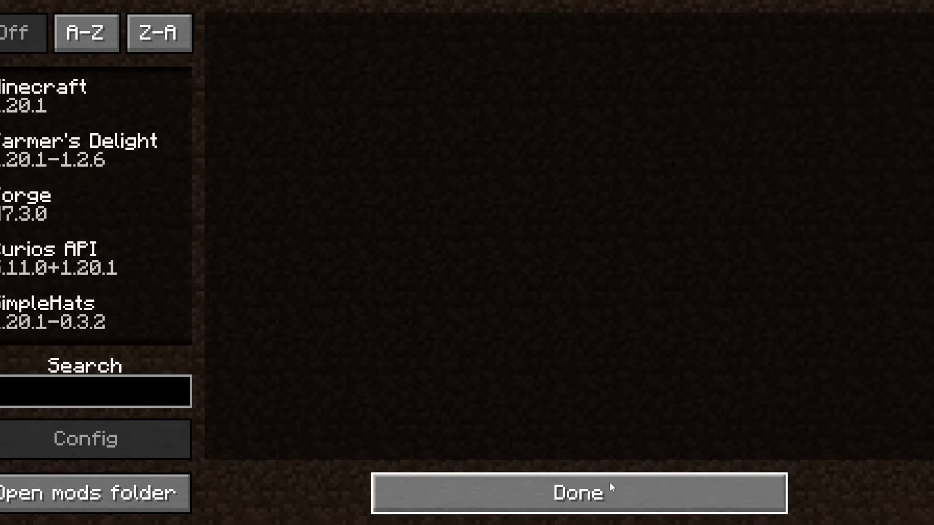
pyautogui.click(578, 493)
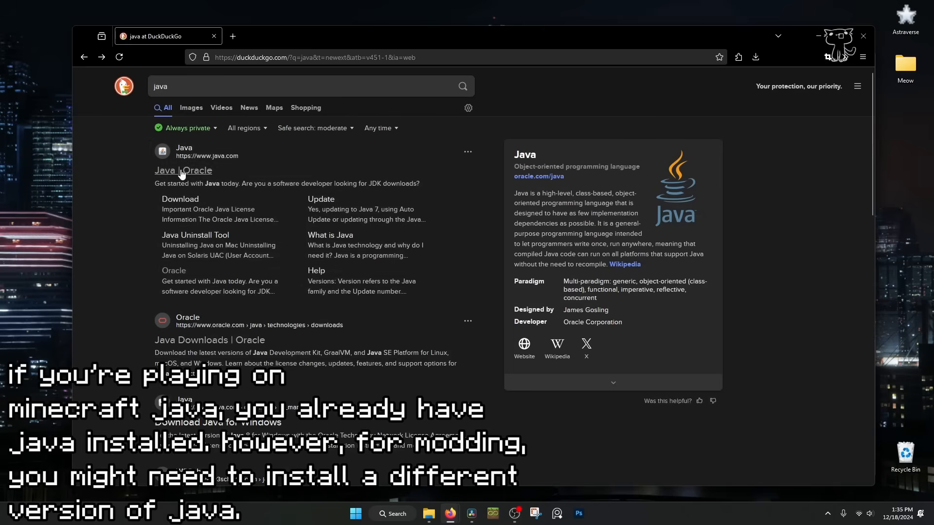
# Step: Go from the Java | Oracle result to the Java for Windows download page
pyautogui.click(183, 171)
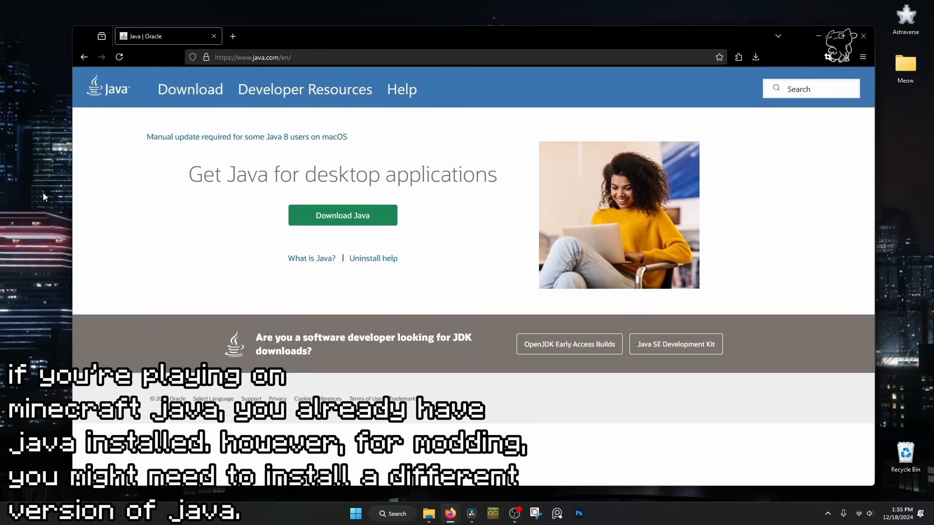
pyautogui.click(343, 216)
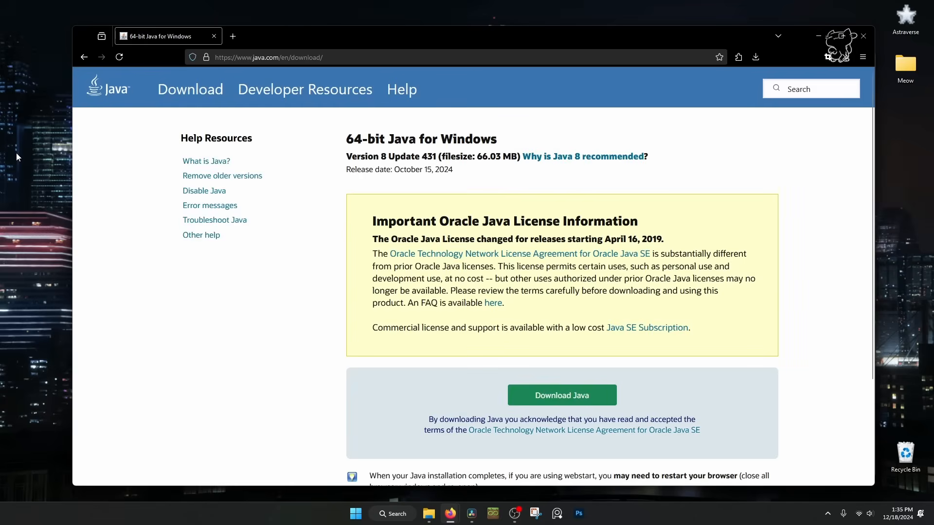
pyautogui.moveTo(205, 160)
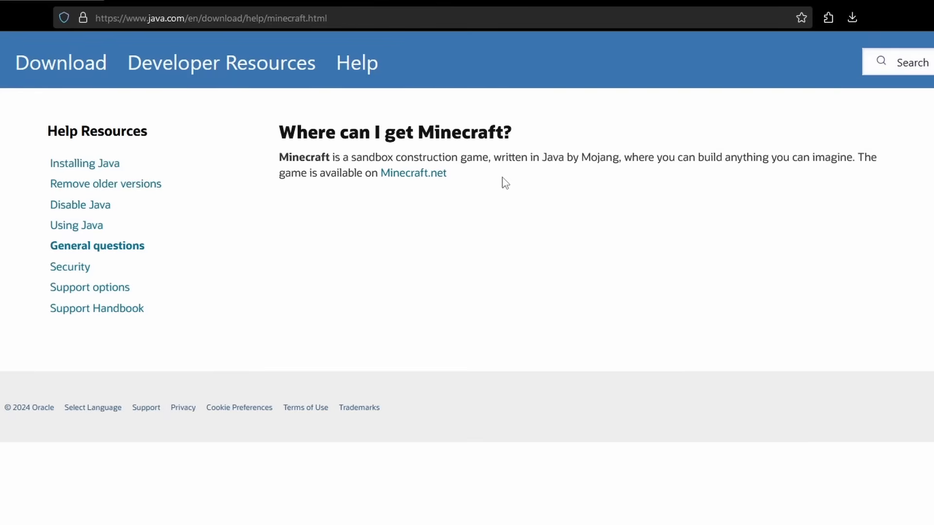
pyautogui.moveTo(516, 185)
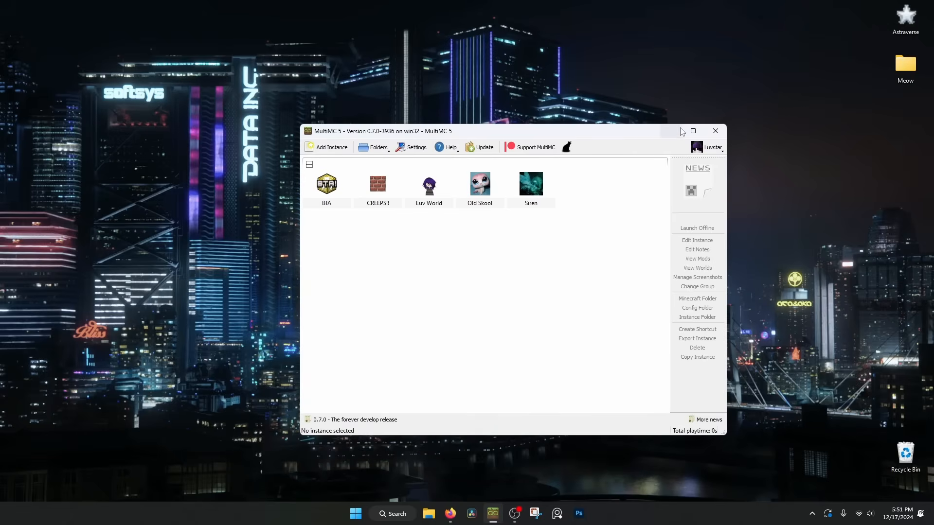
pyautogui.moveTo(809, 174)
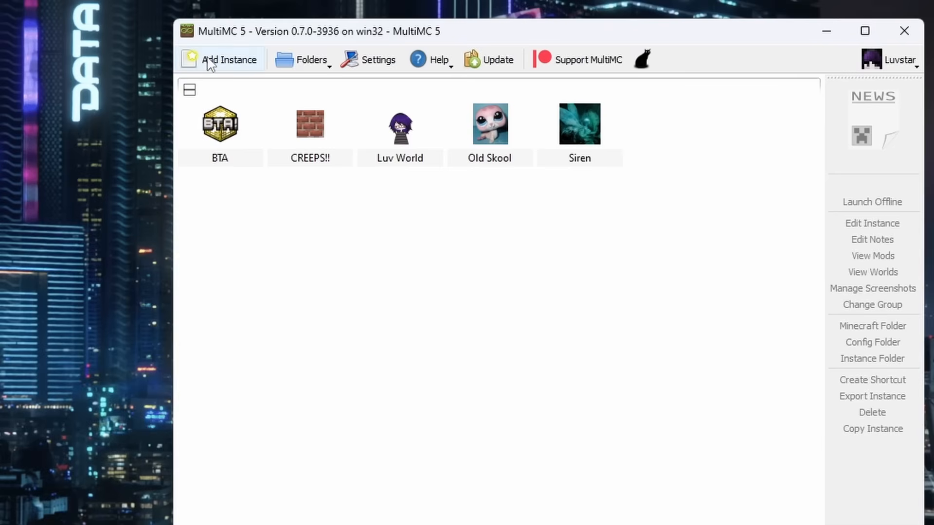
# Step: Add a new Minecraft 1.20.1 instance named modded
pyautogui.click(229, 59)
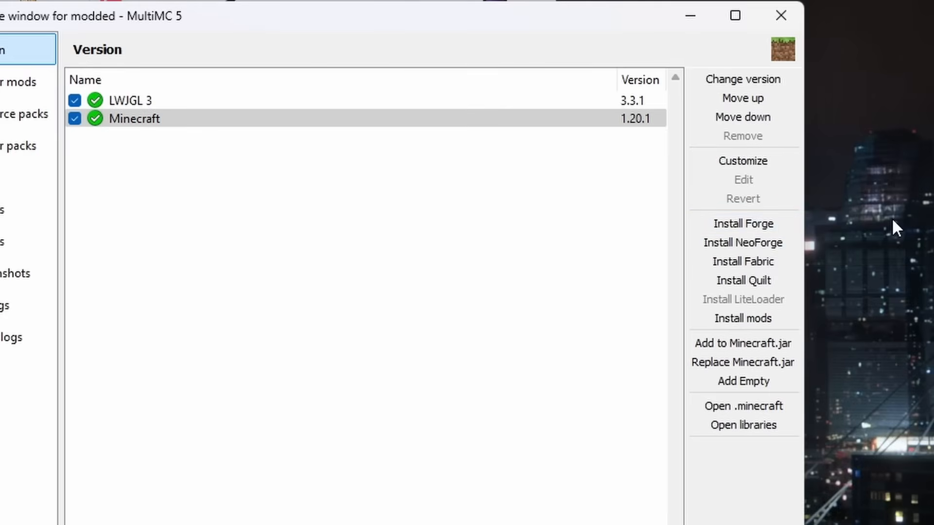
pyautogui.moveTo(840, 224)
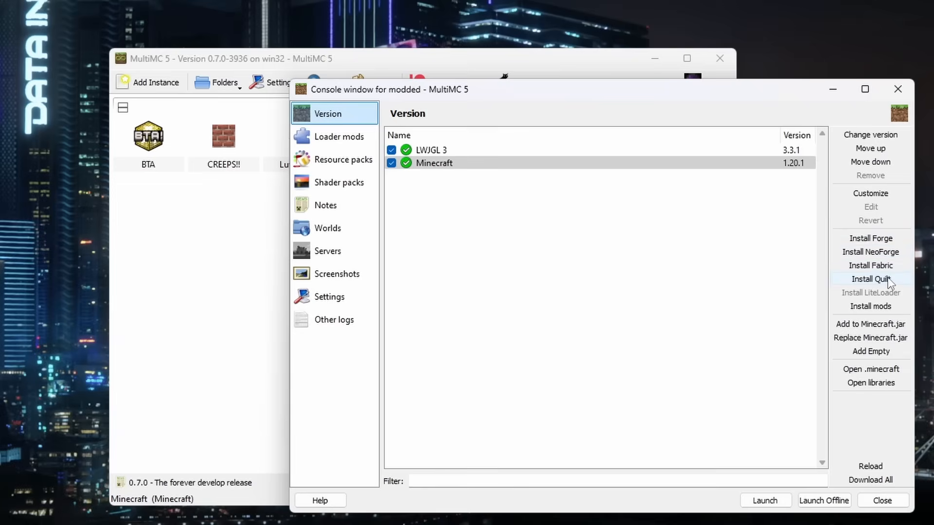
# Step: Install the recommended Forge 47.3.0 into the modded instance's components
pyautogui.click(869, 239)
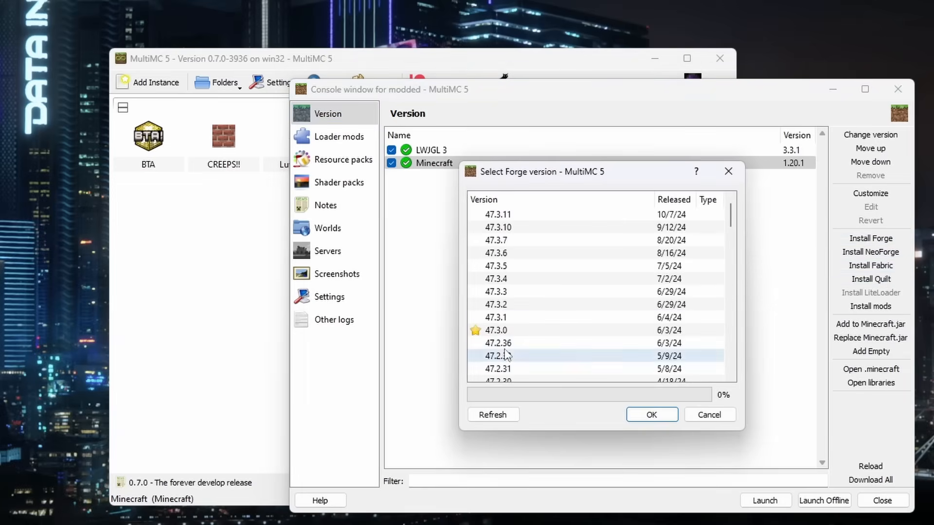
pyautogui.click(496, 291)
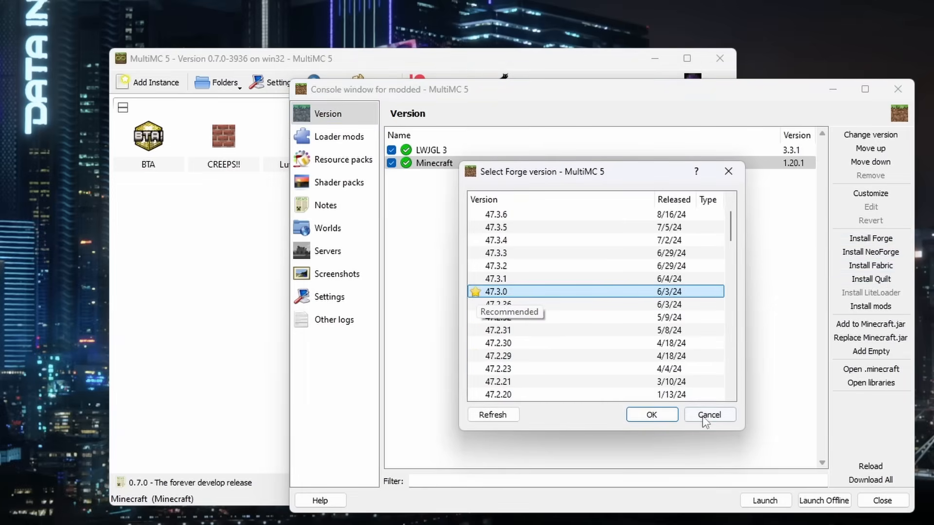
pyautogui.click(651, 414)
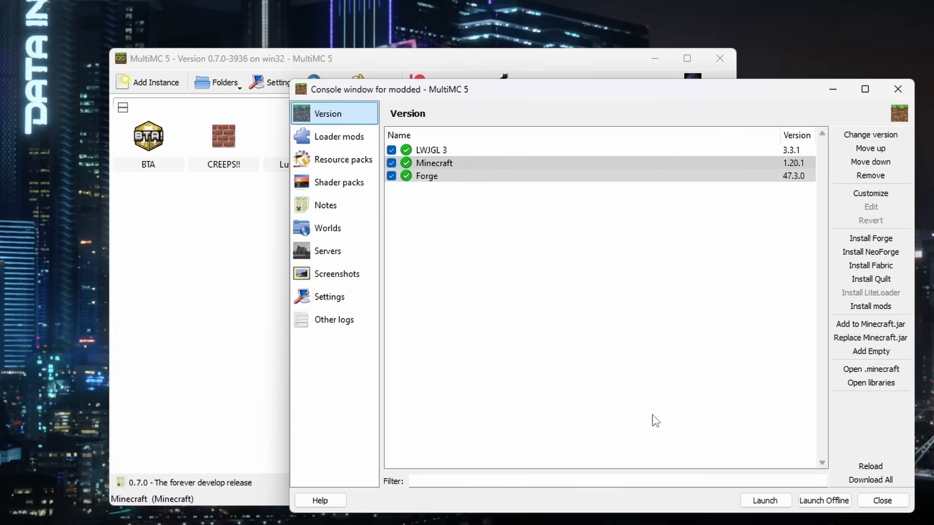
pyautogui.moveTo(870, 368)
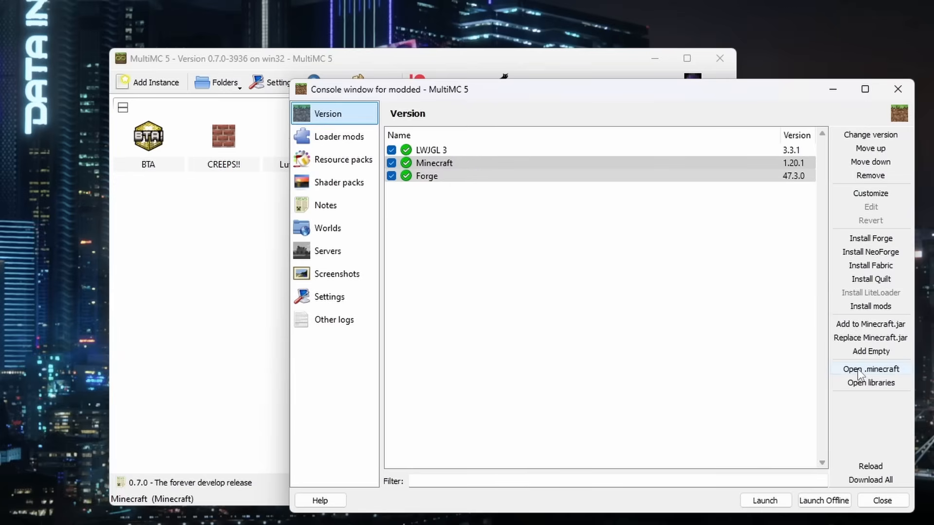
# Step: Copy the curios, FarmersDelight and simplehats jars into instances/modded/.minecraft/mods
pyautogui.click(870, 369)
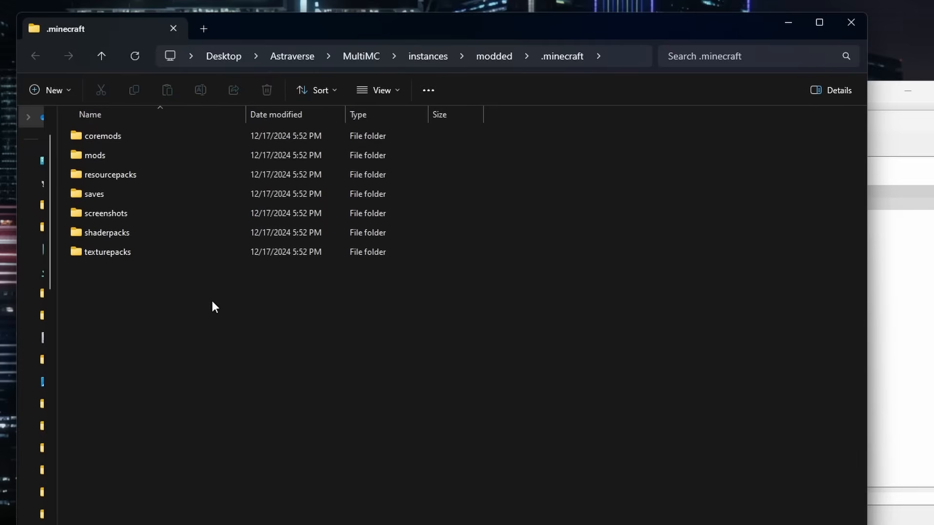
pyautogui.moveTo(215, 320)
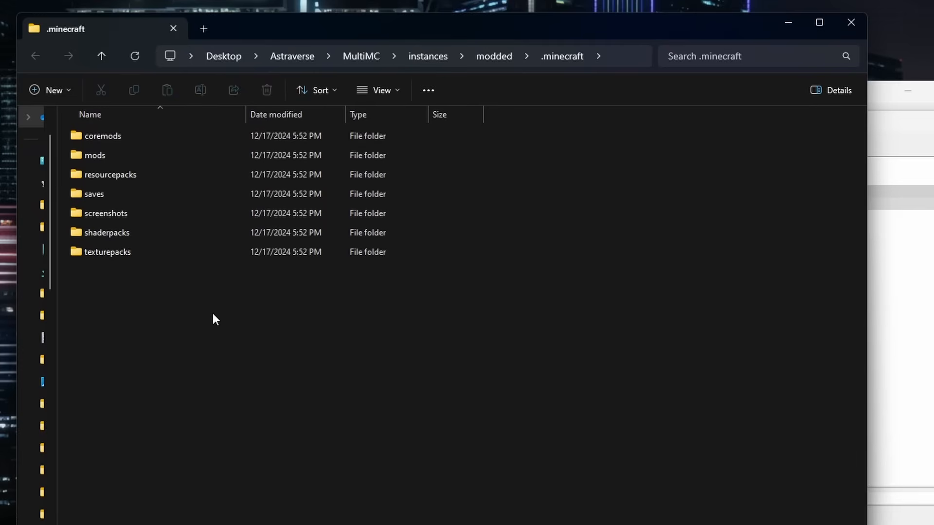
pyautogui.moveTo(126, 293)
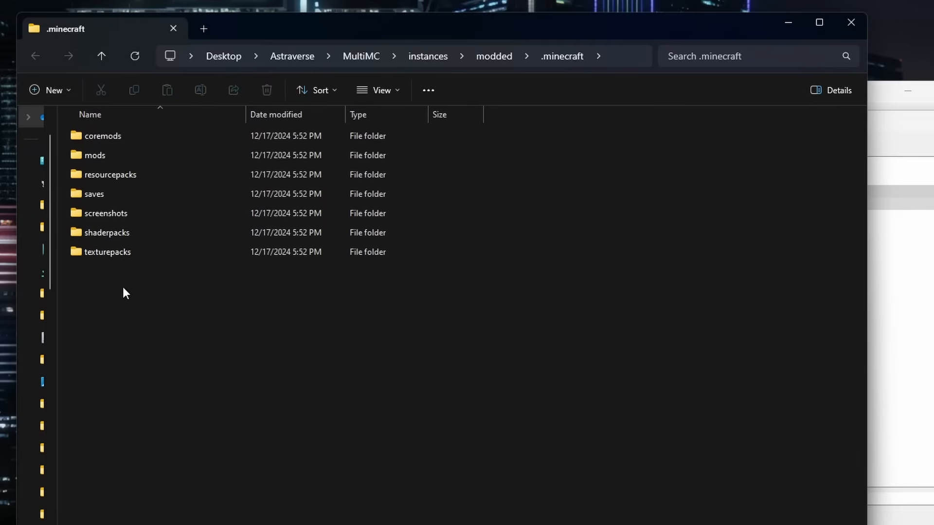
pyautogui.moveTo(660, 239)
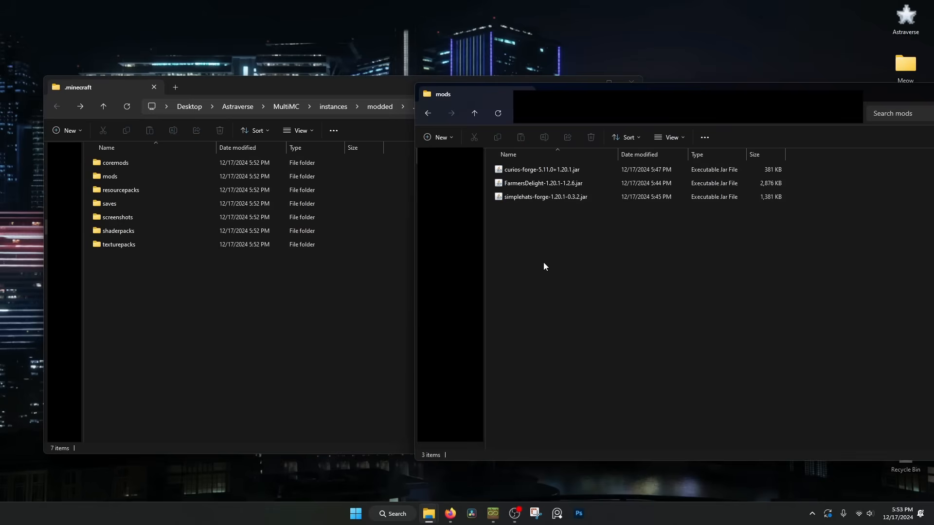
pyautogui.moveTo(555, 217)
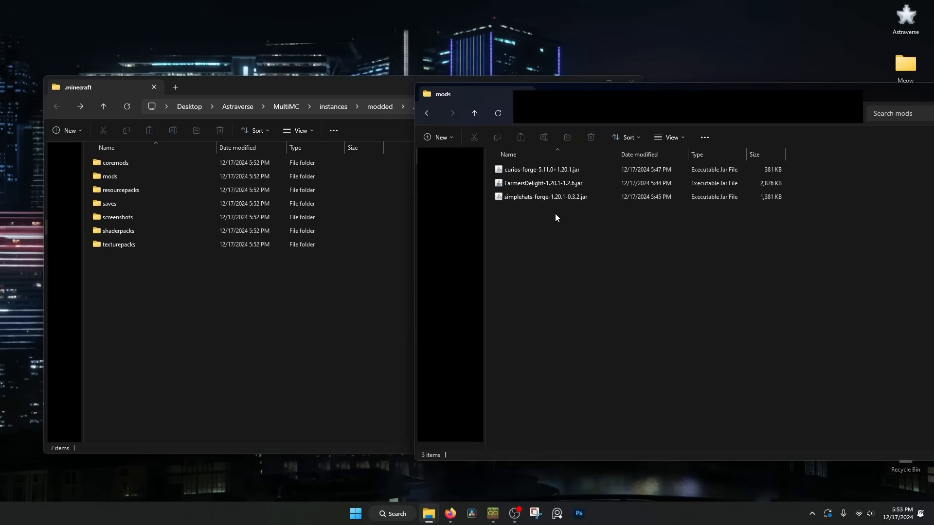
pyautogui.click(118, 217)
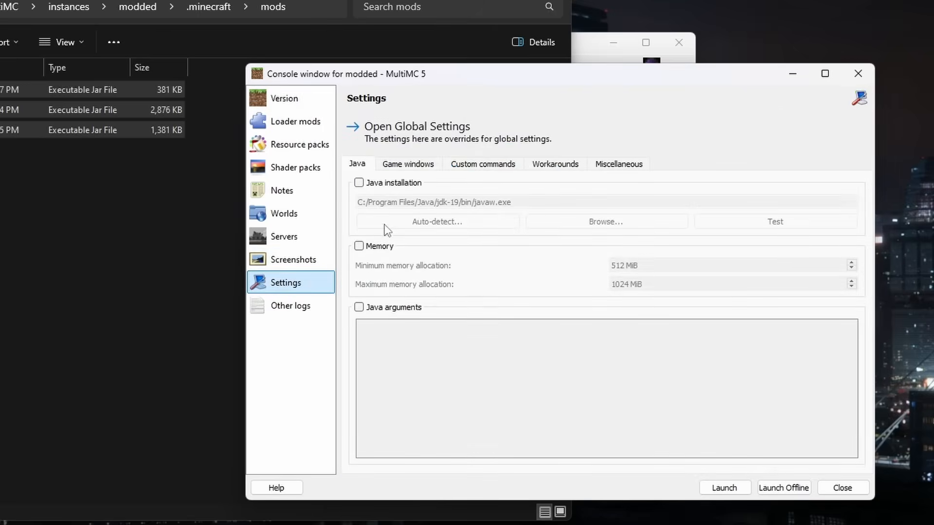
# Step: Override Java with the auto-detected jdk-21 javaw and set maximum memory to 6016 MiB
pyautogui.click(359, 183)
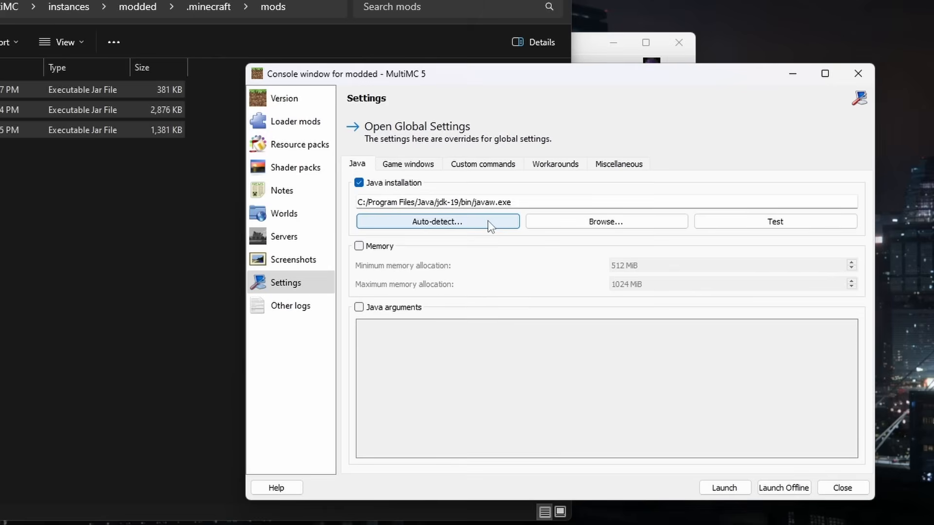
pyautogui.click(437, 222)
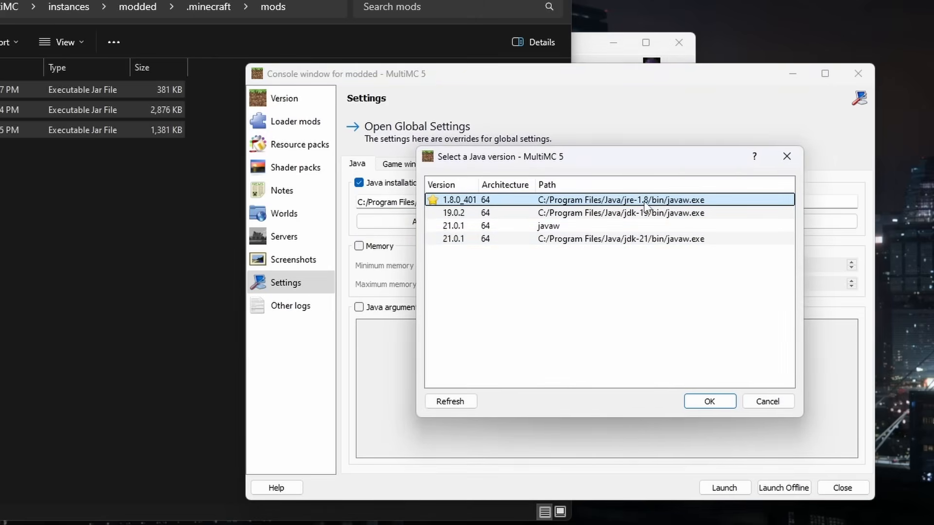
pyautogui.click(620, 239)
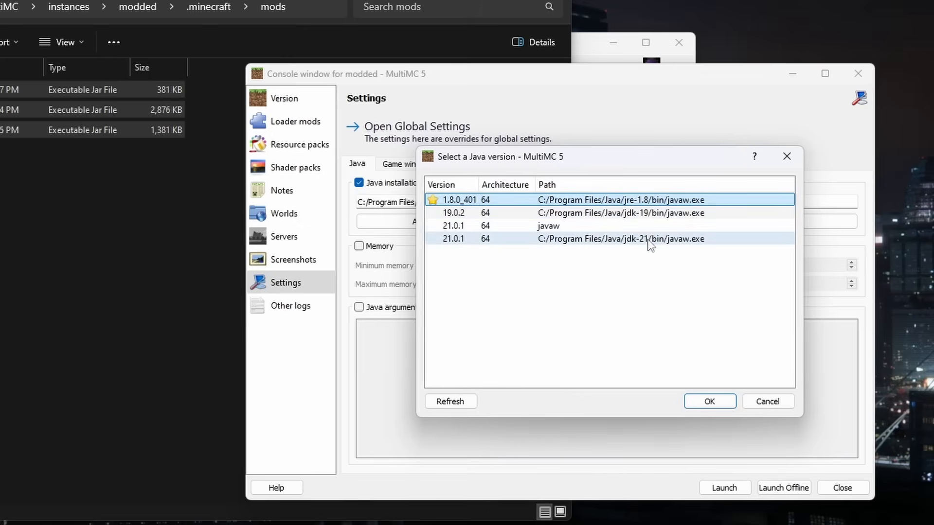
pyautogui.moveTo(595, 216)
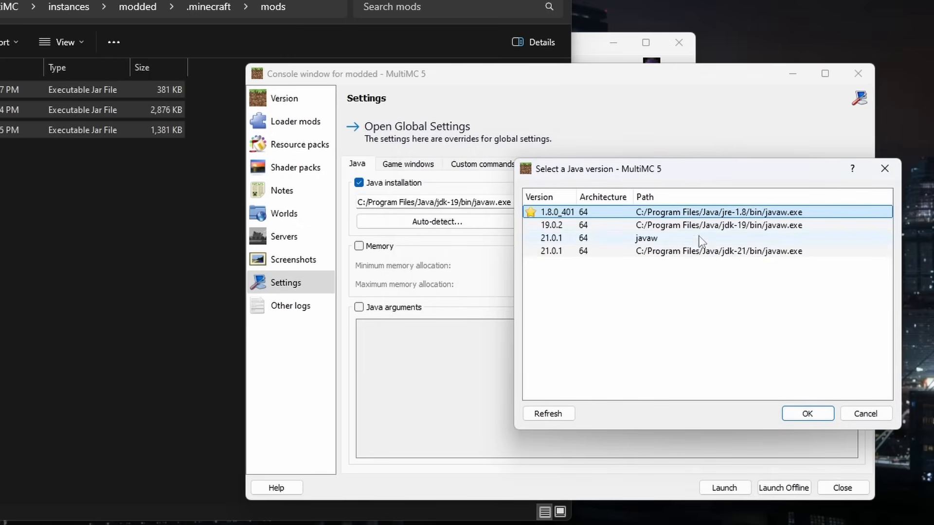
pyautogui.click(808, 414)
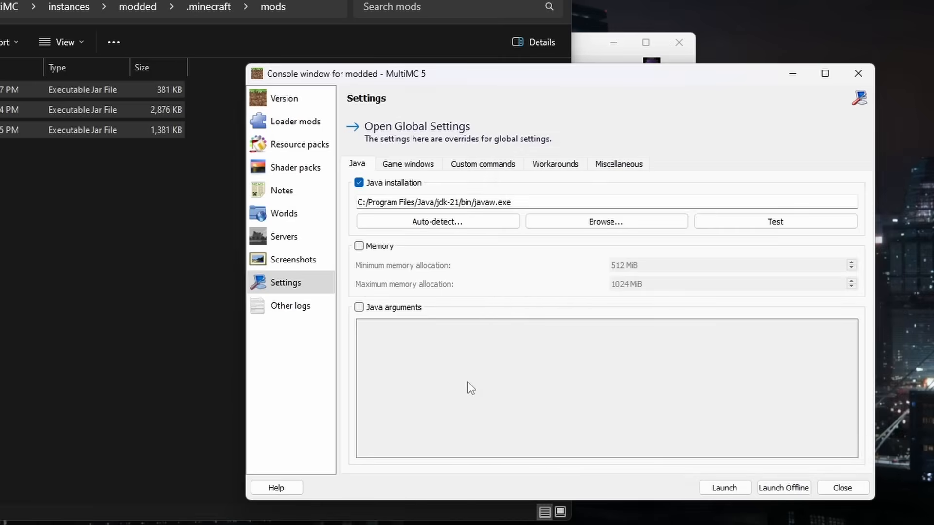
pyautogui.moveTo(360, 250)
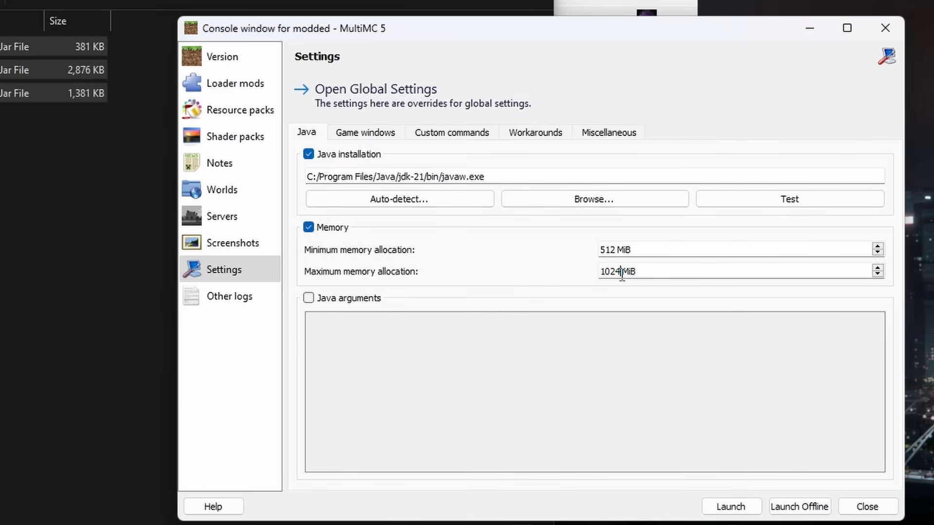
pyautogui.click(877, 268)
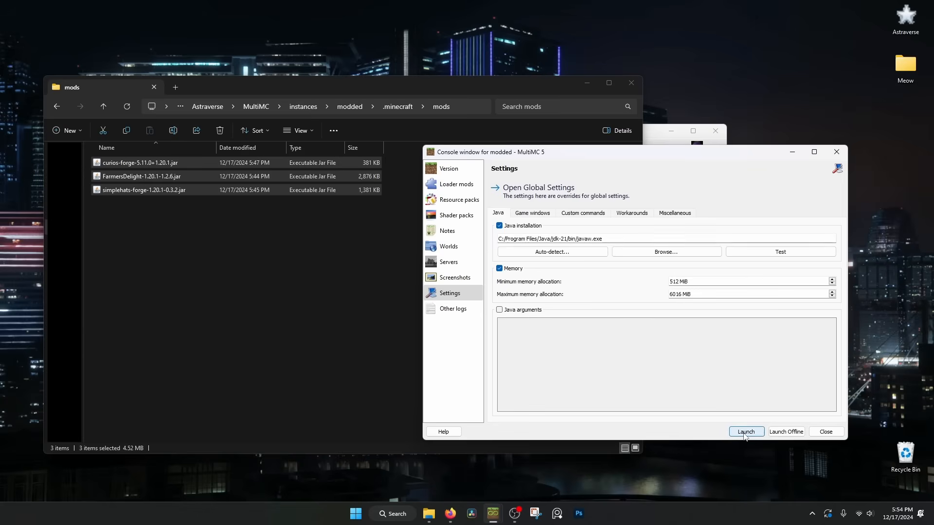
# Step: Launch modded and check its mod list shows Farmer's Delight, Curios API and SimpleHats
pyautogui.click(746, 432)
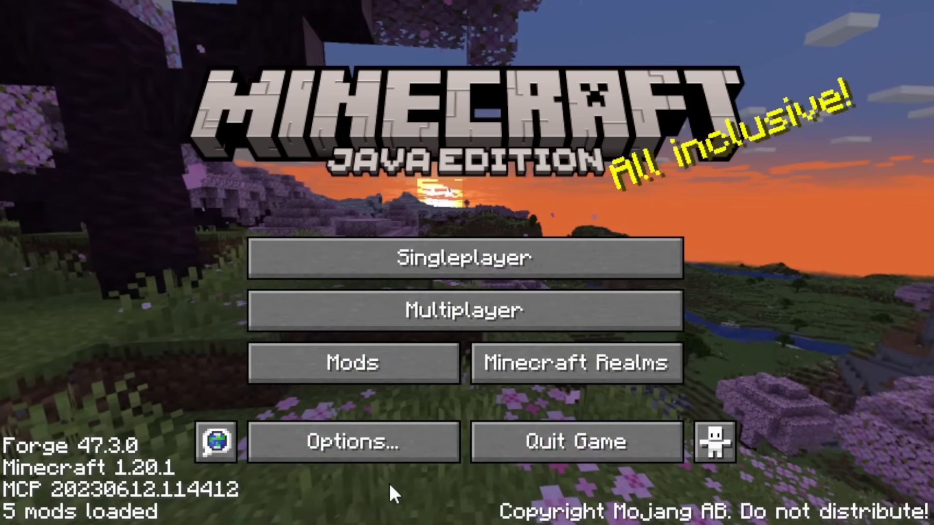
pyautogui.click(352, 363)
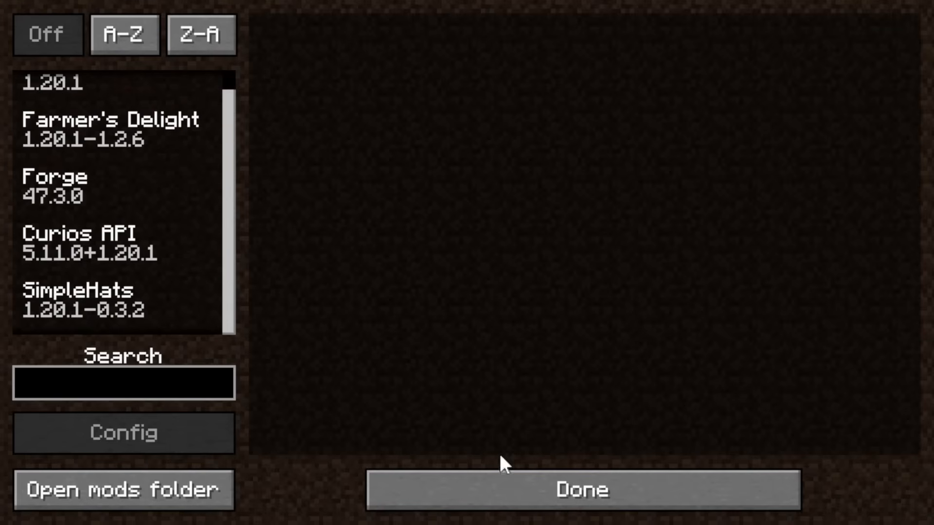
pyautogui.click(581, 490)
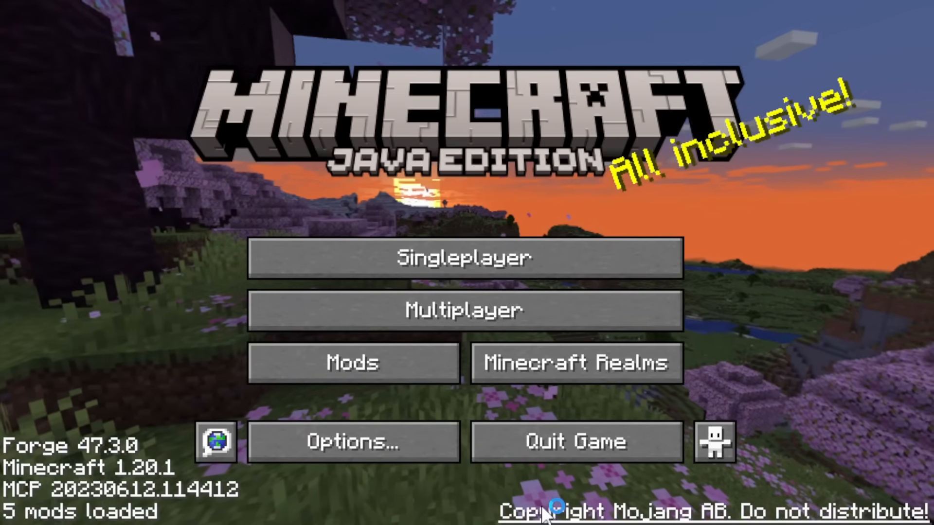
pyautogui.moveTo(783, 192)
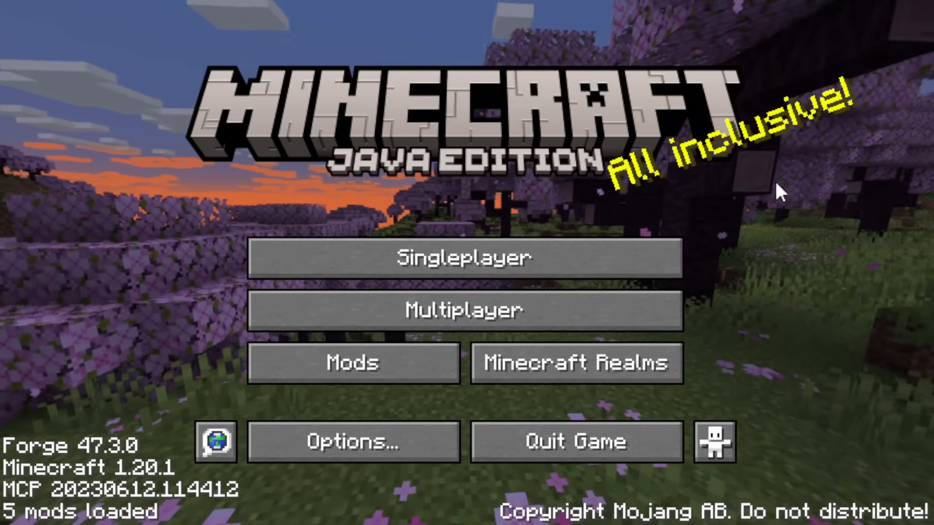
# Step: Make a backup of New World from Singleplayer and open its backups folder
pyautogui.click(463, 257)
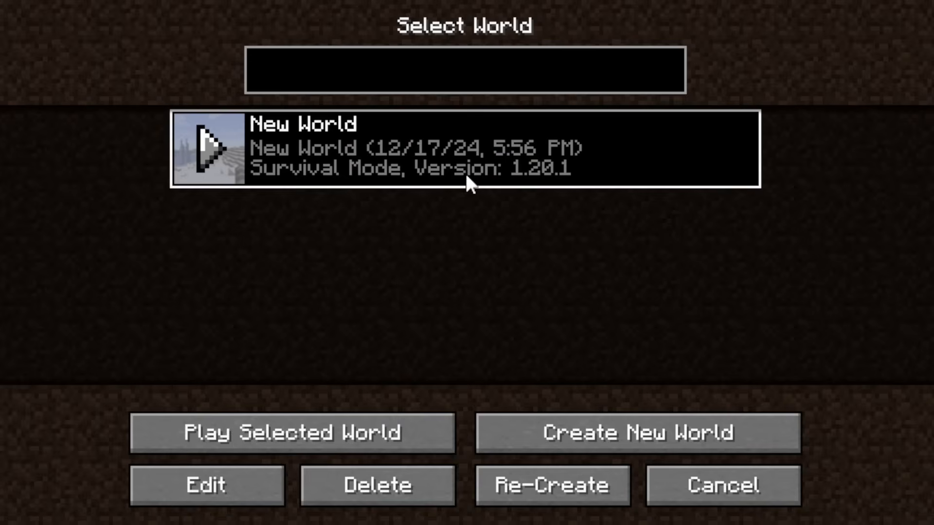
pyautogui.click(206, 486)
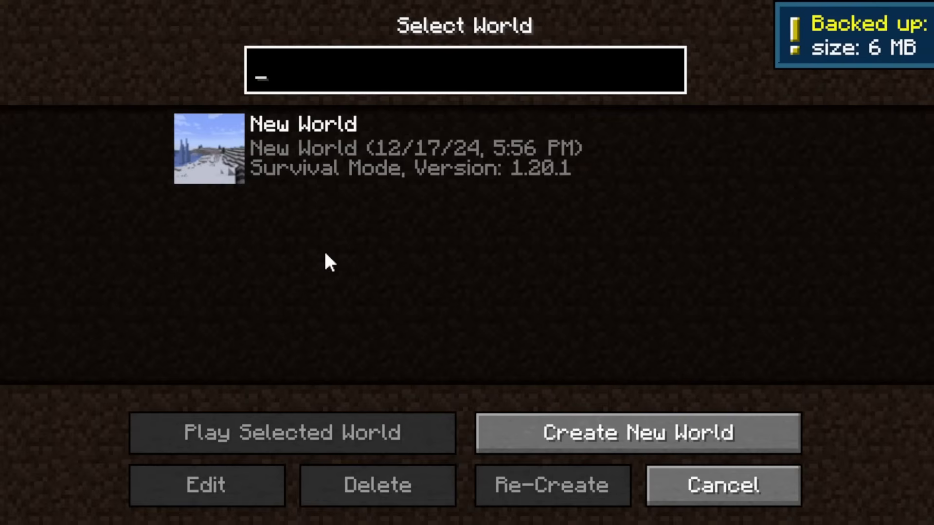
pyautogui.click(206, 486)
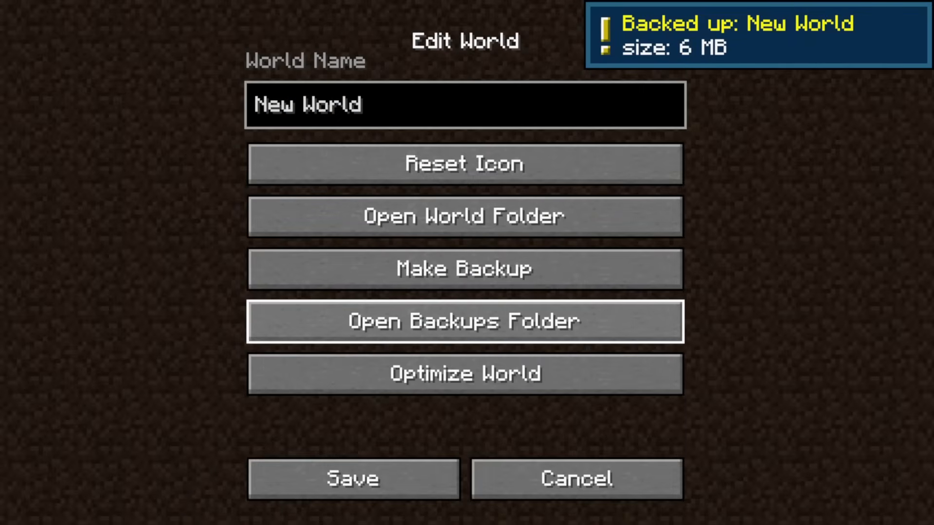
pyautogui.click(466, 322)
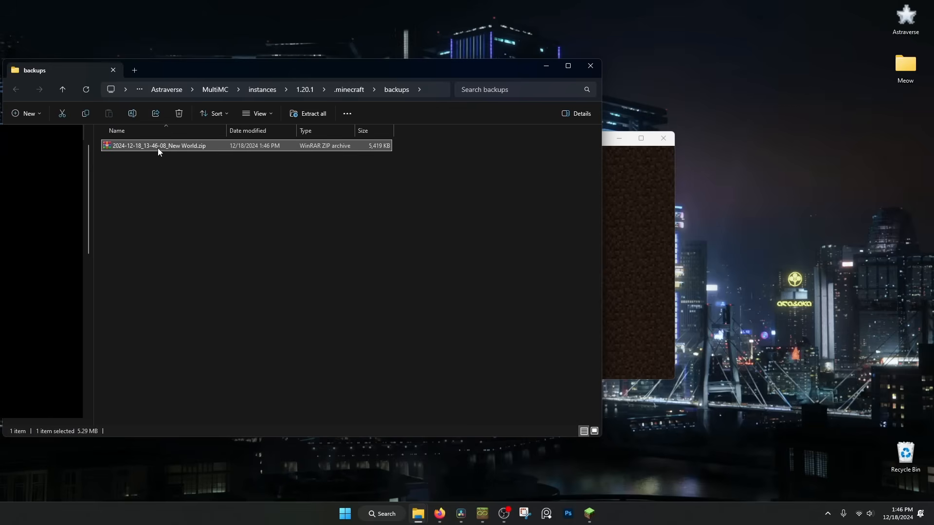
# Step: Open the New World backup zip, then cancel the Select World screen back to the title
pyautogui.doubleClick(158, 145)
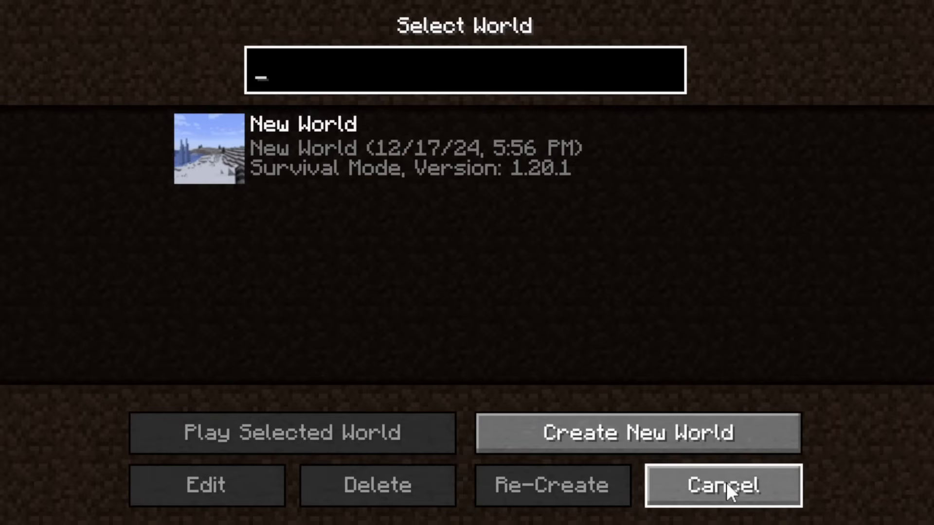
pyautogui.click(723, 485)
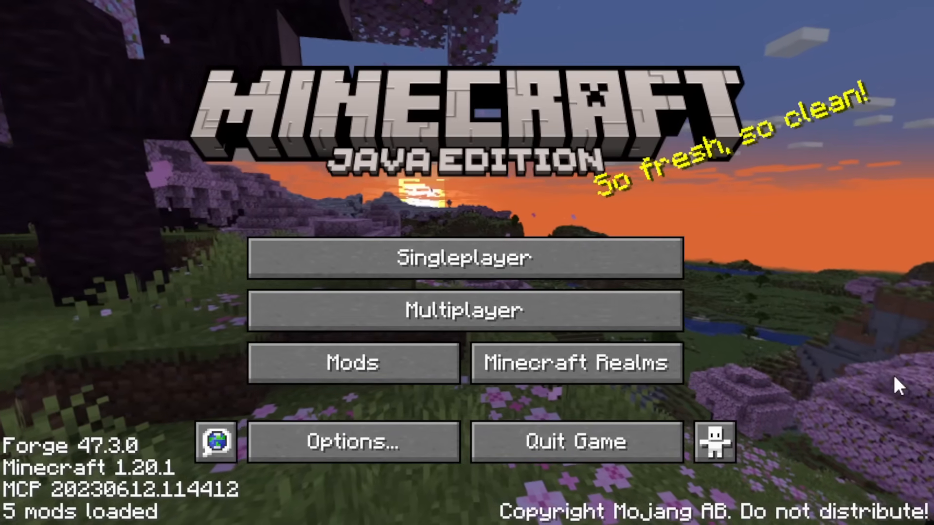